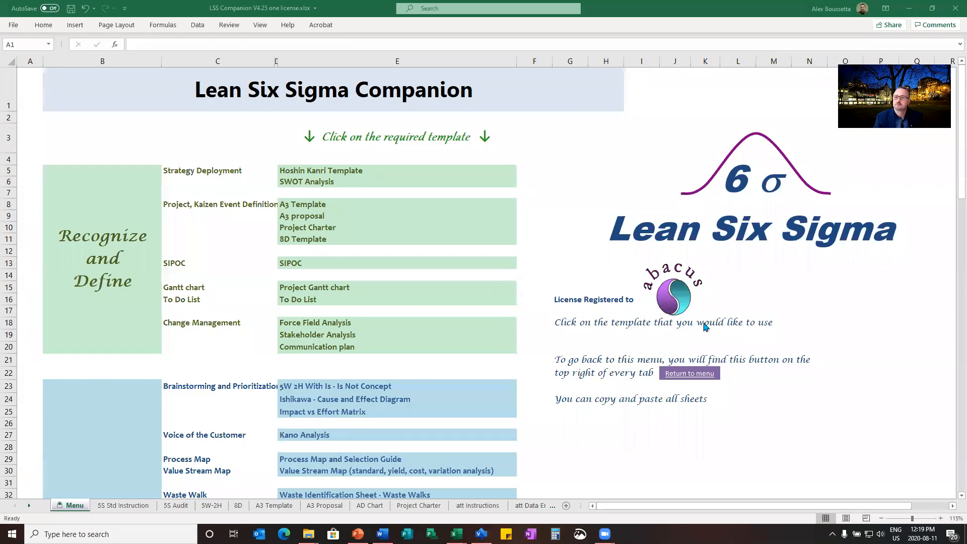
pyautogui.moveTo(425, 205)
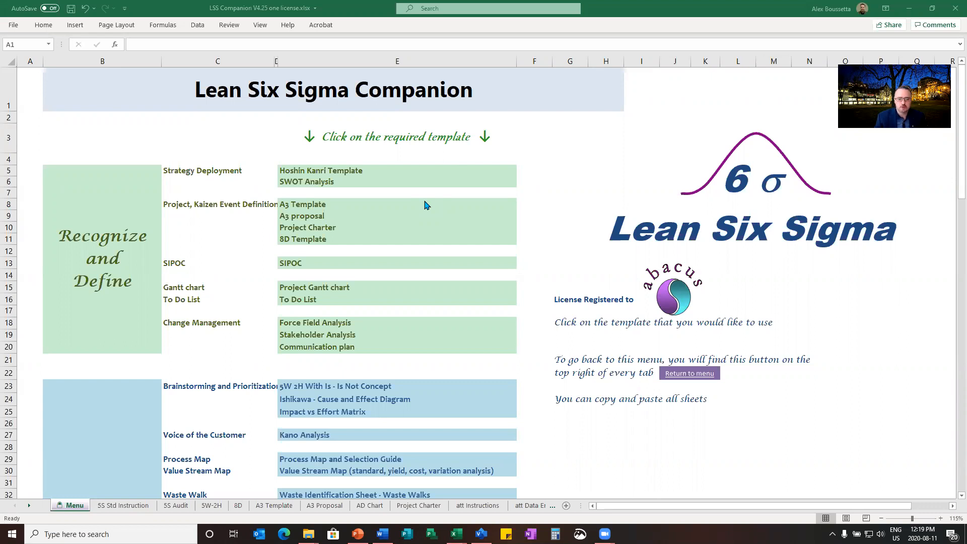
pyautogui.moveTo(497, 313)
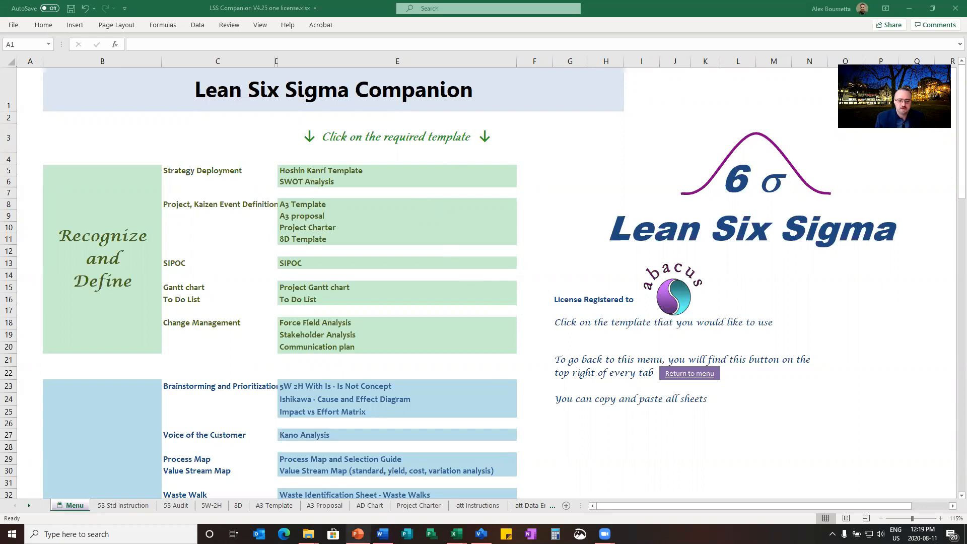
pyautogui.moveTo(357, 534)
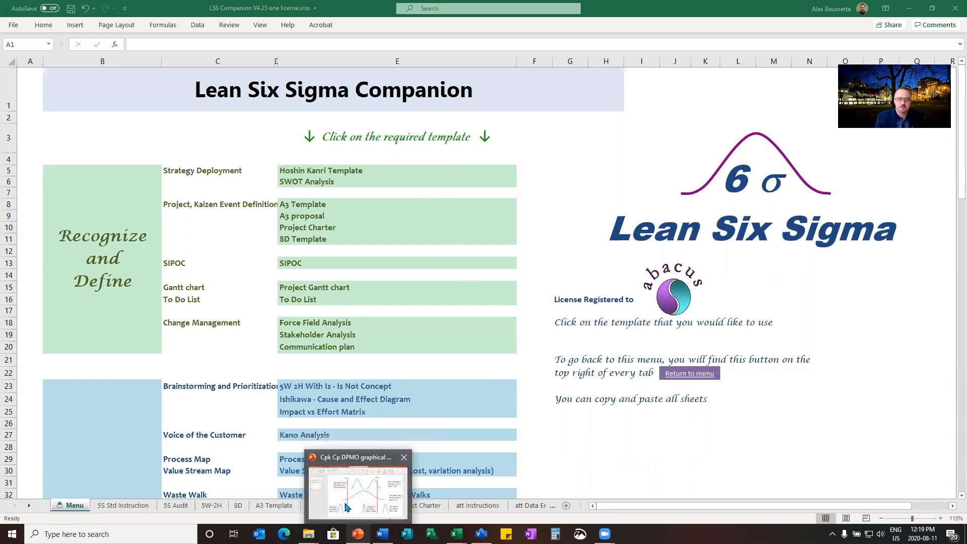
# Switch to the PowerPoint Cp/Cpk slide and inspect the bottom curves and the Yield = 0% label.
pyautogui.click(356, 486)
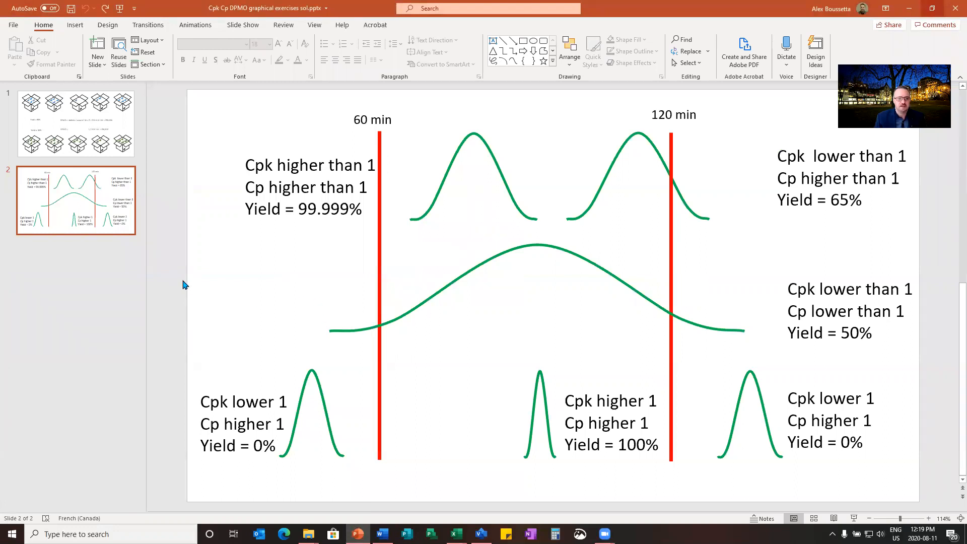
pyautogui.moveTo(392, 190)
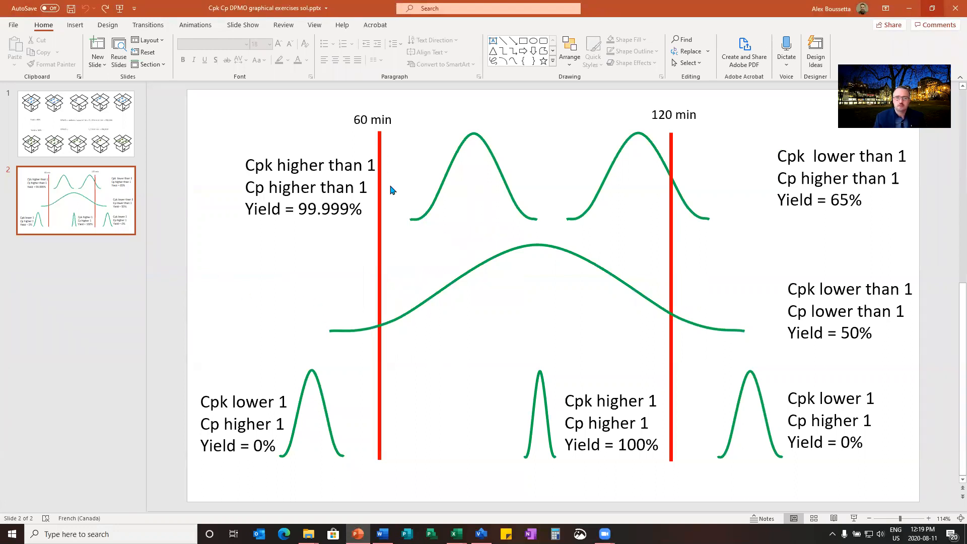
pyautogui.moveTo(375, 132)
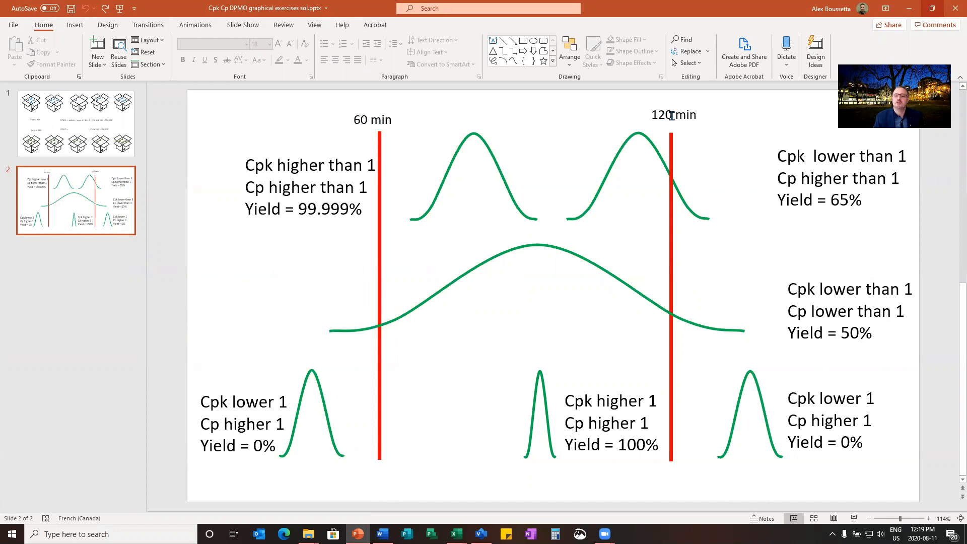
pyautogui.moveTo(532, 393)
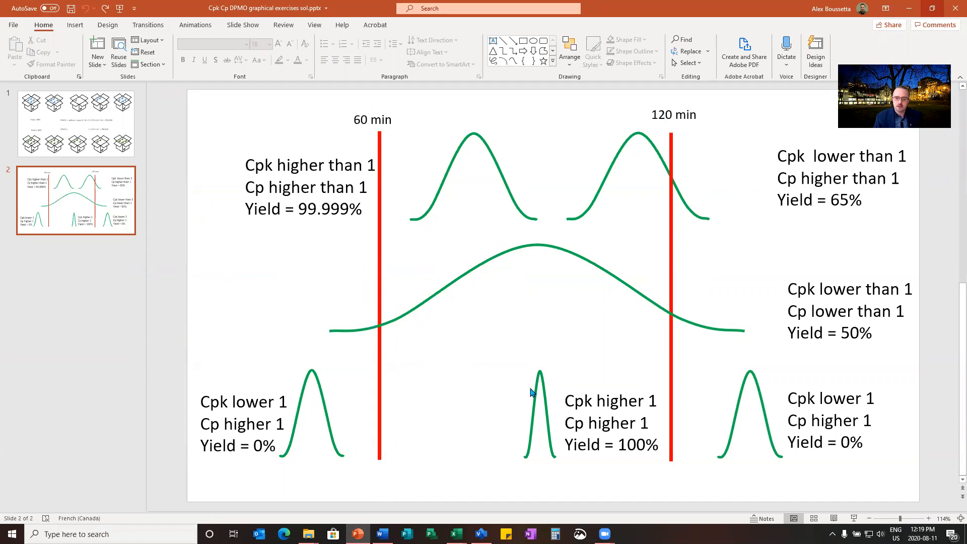
pyautogui.click(538, 407)
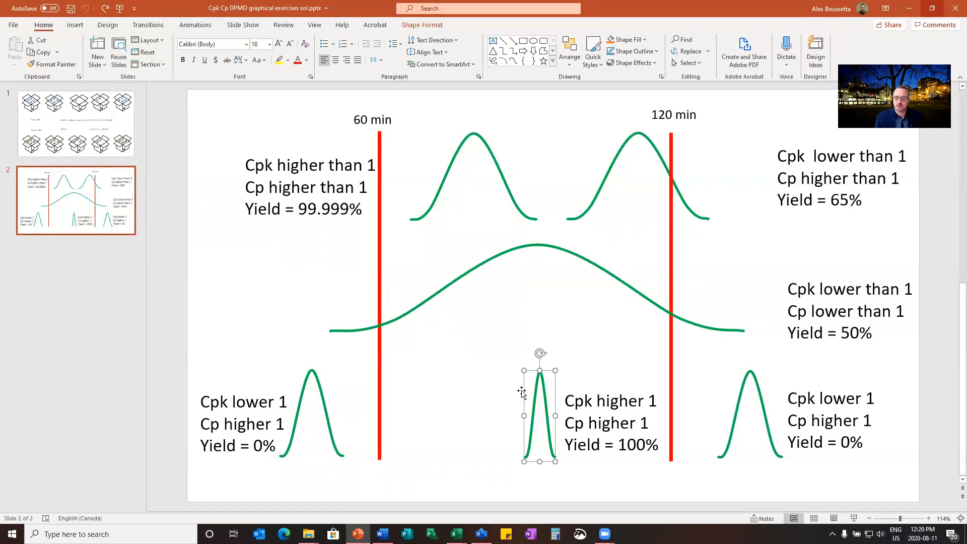
pyautogui.moveTo(578, 366)
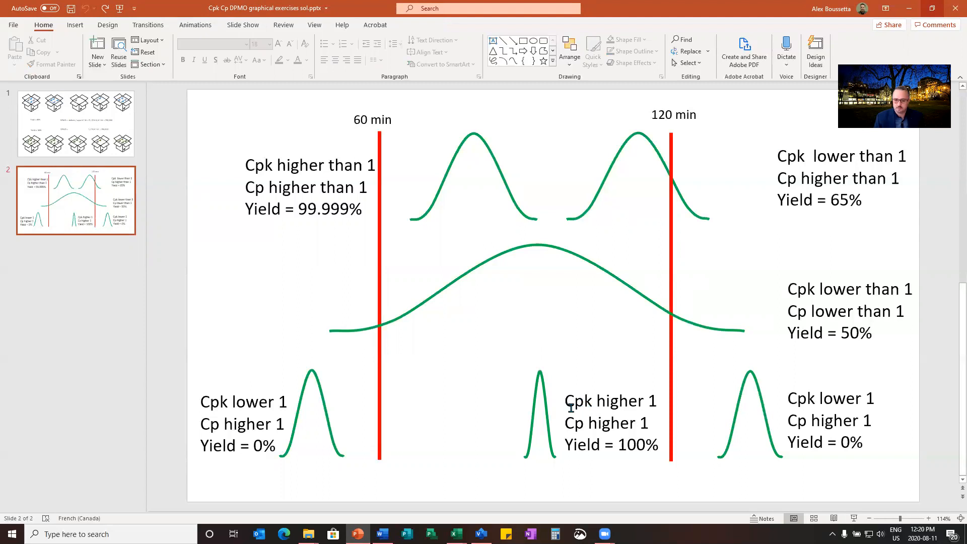
pyautogui.moveTo(735, 400)
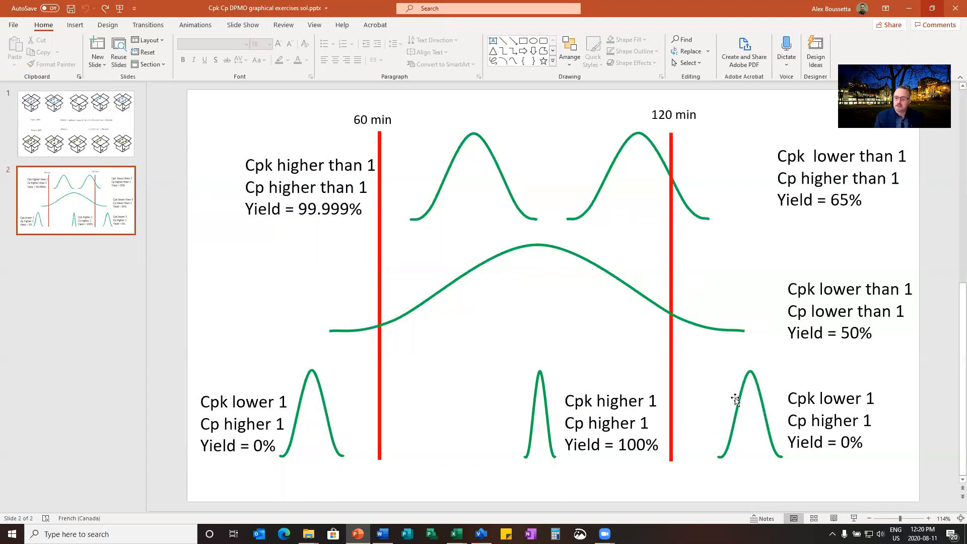
pyautogui.click(749, 410)
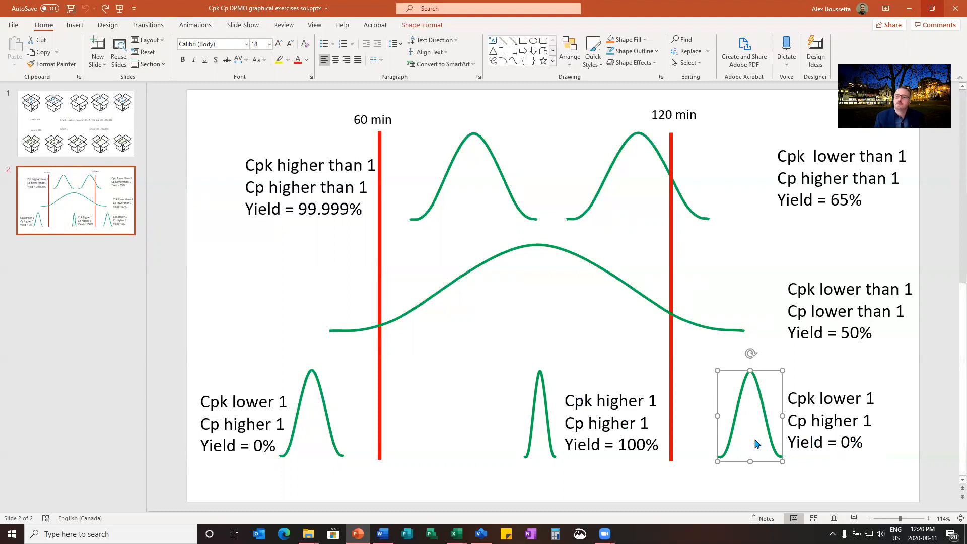
pyautogui.moveTo(778, 412)
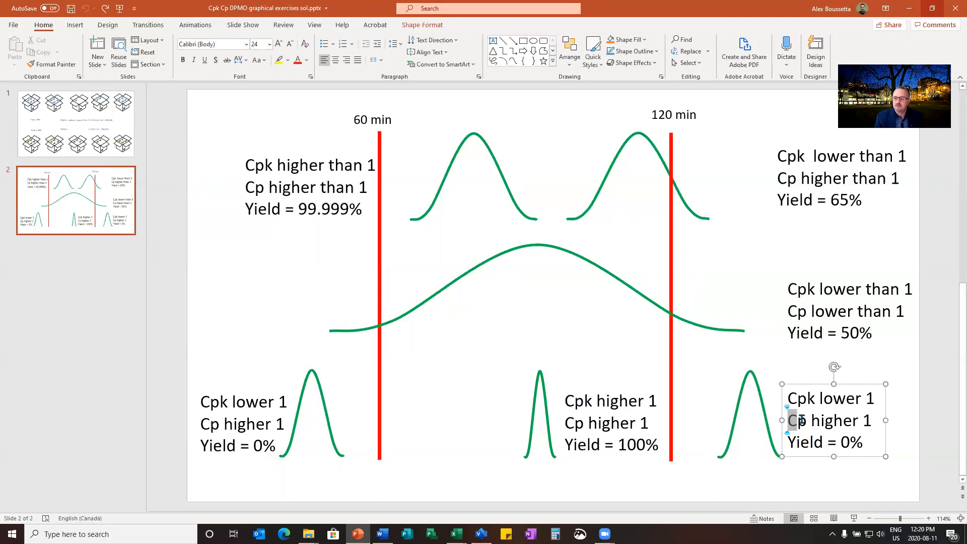
pyautogui.click(718, 354)
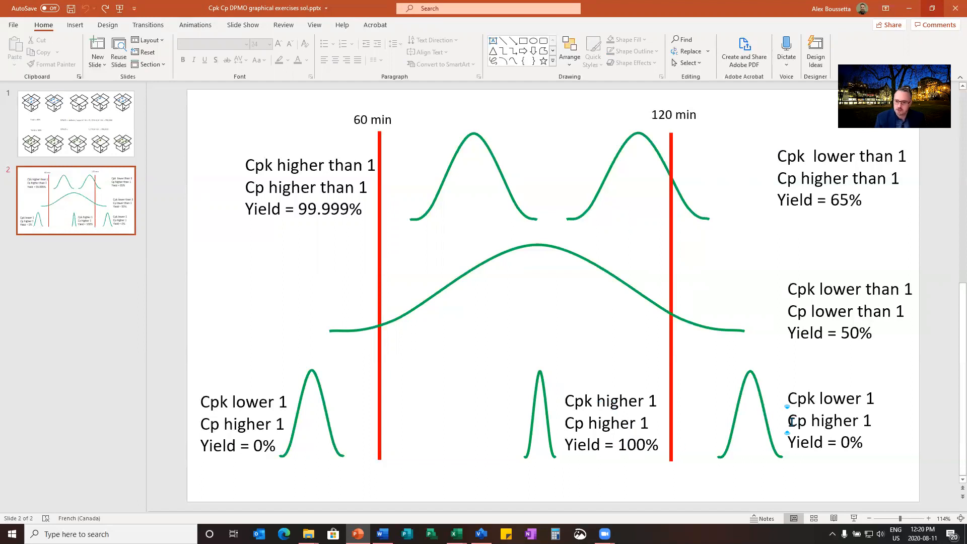
pyautogui.moveTo(764, 401)
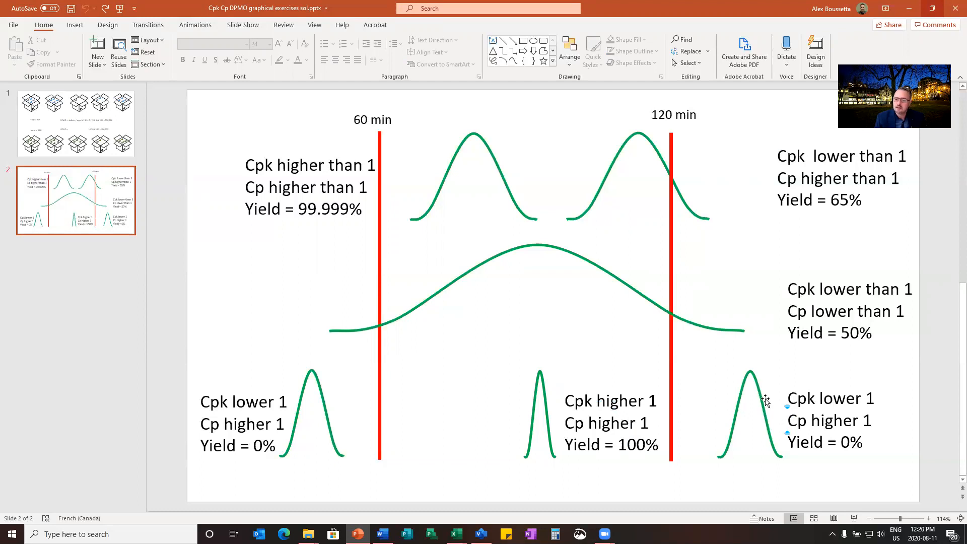
# Nudge the bottom-right narrow curve right and select the upper curve crossing 120 min.
pyautogui.click(750, 401)
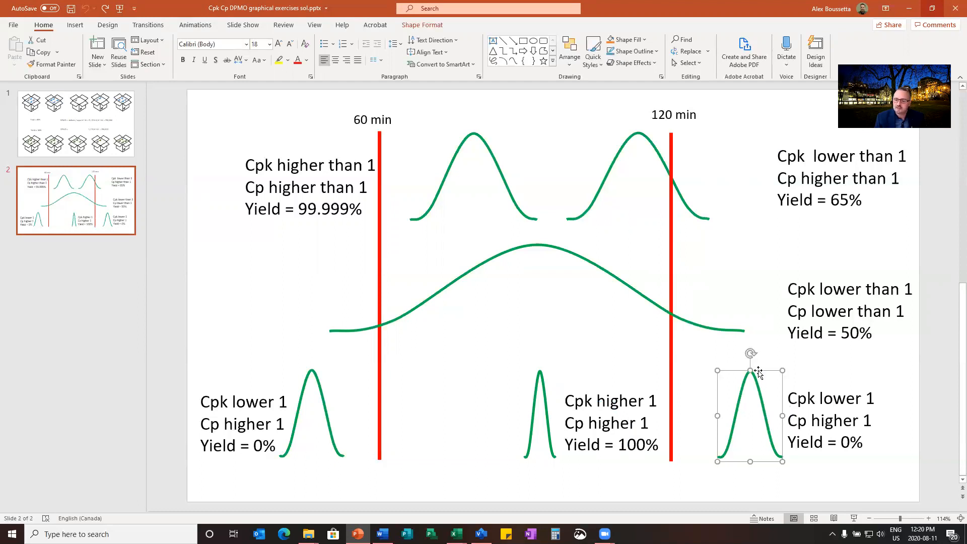
pyautogui.moveTo(763, 373)
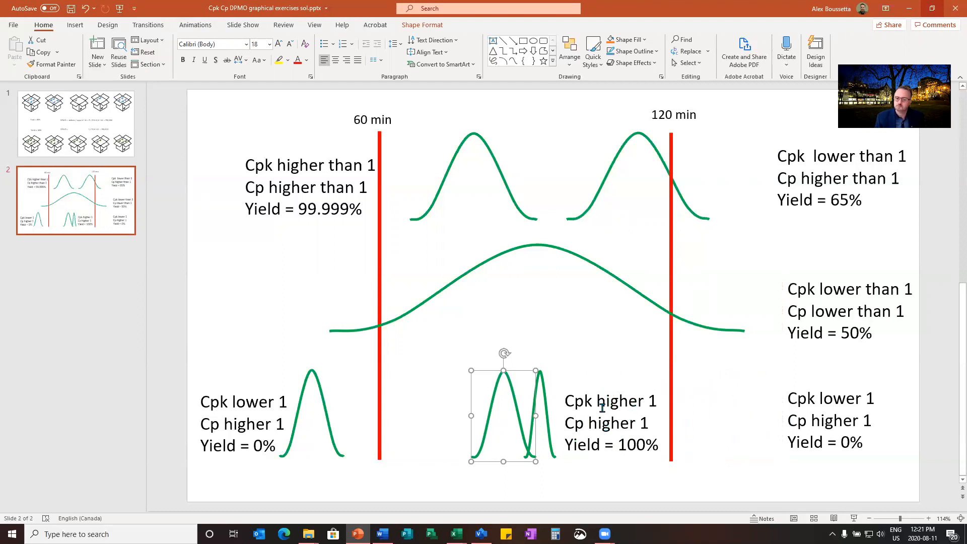
pyautogui.moveTo(515, 373)
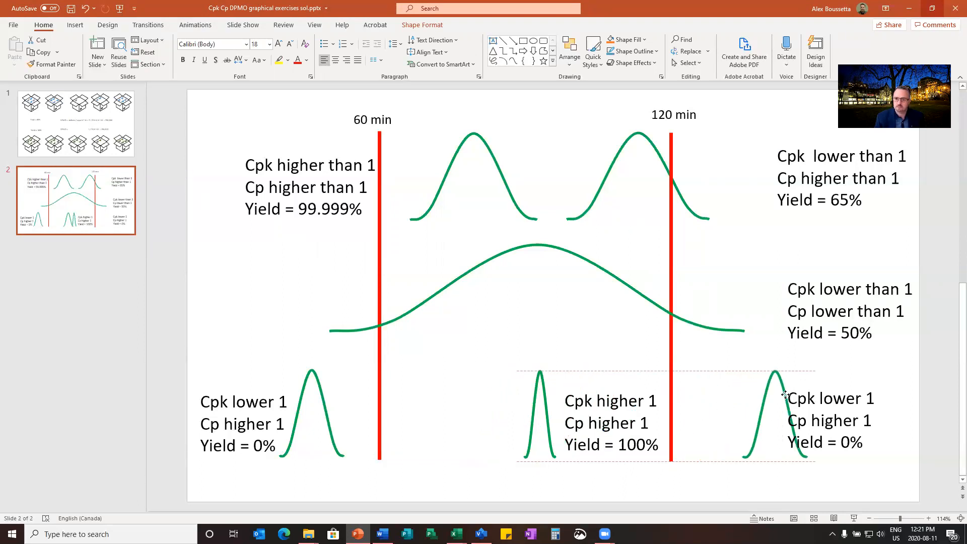
pyautogui.click(774, 412)
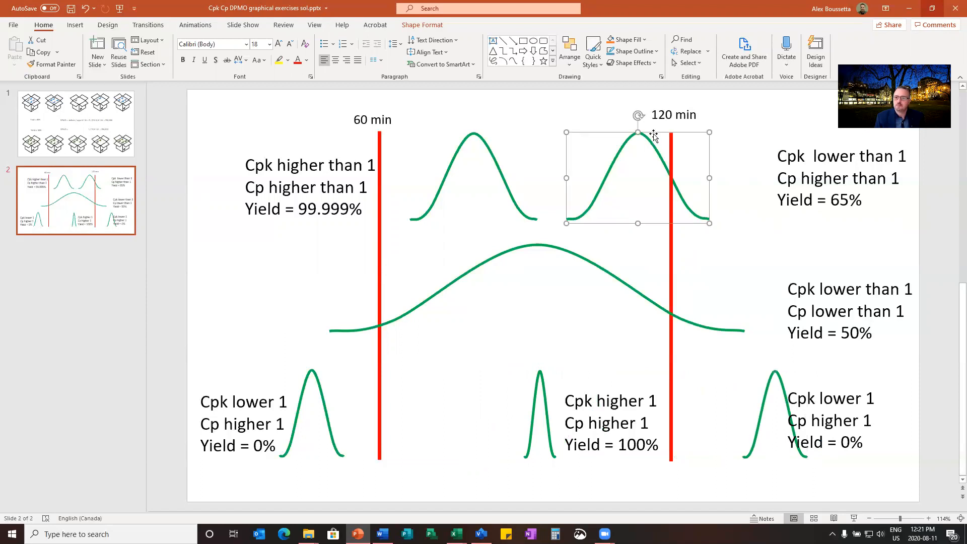
pyautogui.moveTo(687, 200)
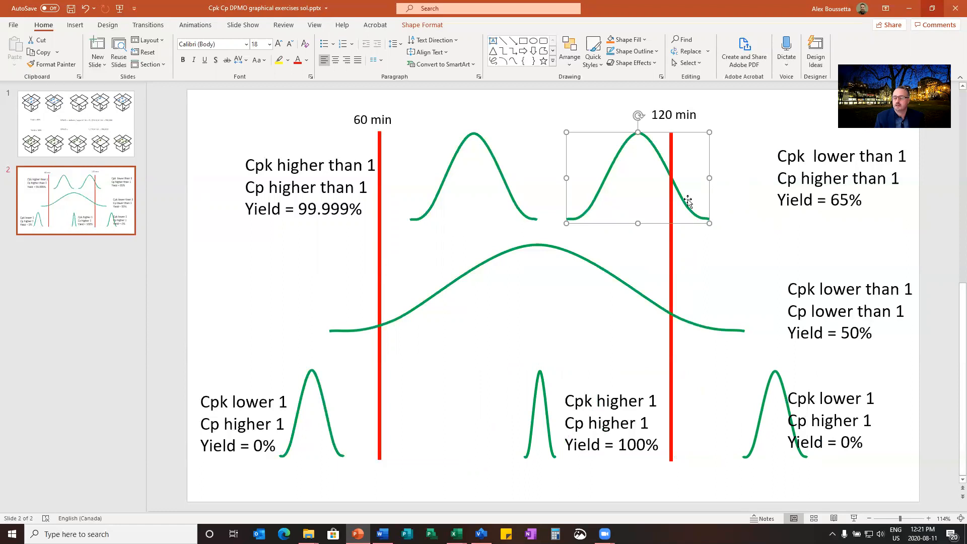
pyautogui.moveTo(689, 216)
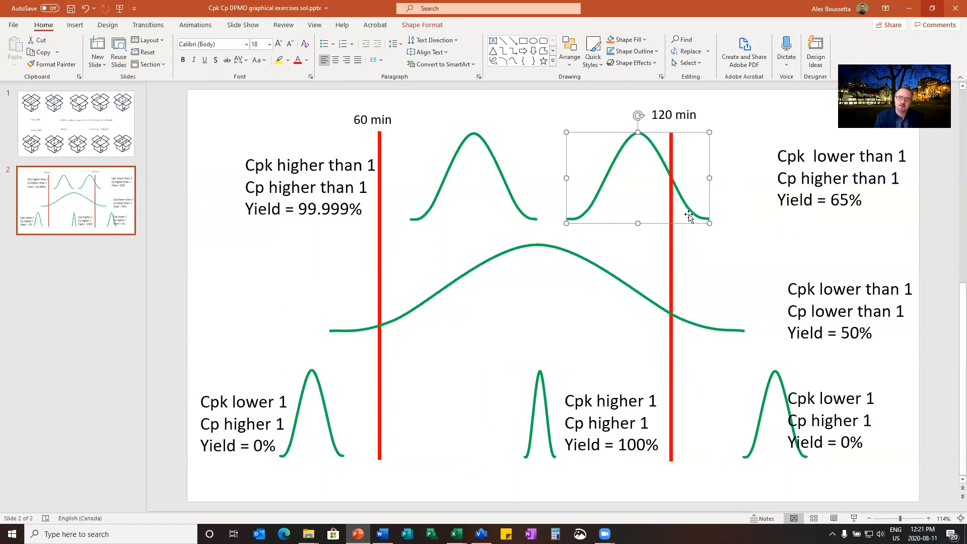
pyautogui.moveTo(689, 225)
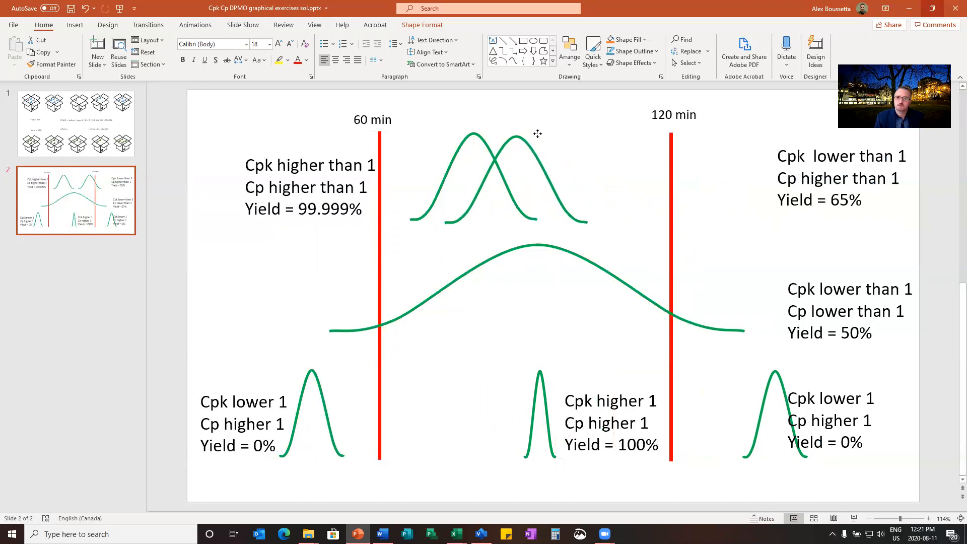
# Select the repositioned upper curve, then return to the Lean Six Sigma Companion workbook.
pyautogui.click(515, 178)
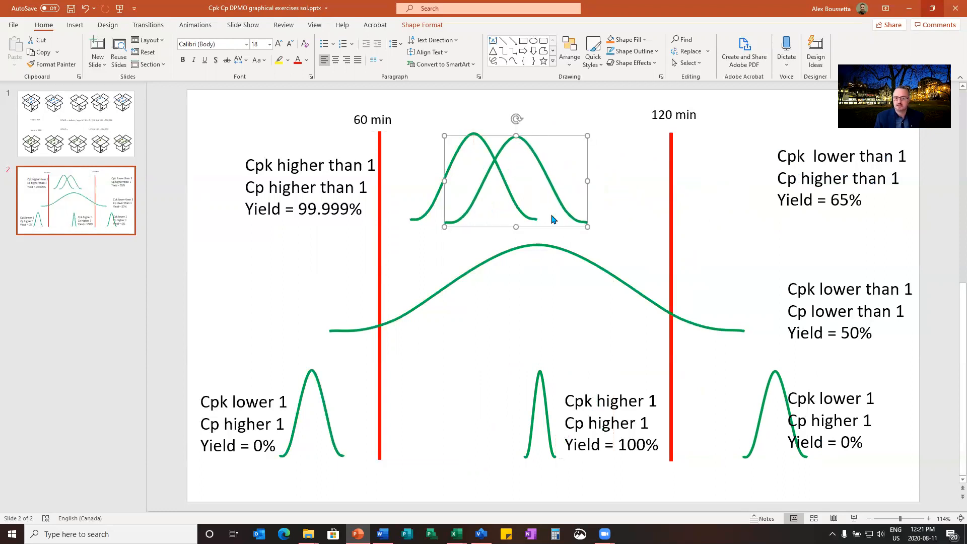
pyautogui.moveTo(501, 256)
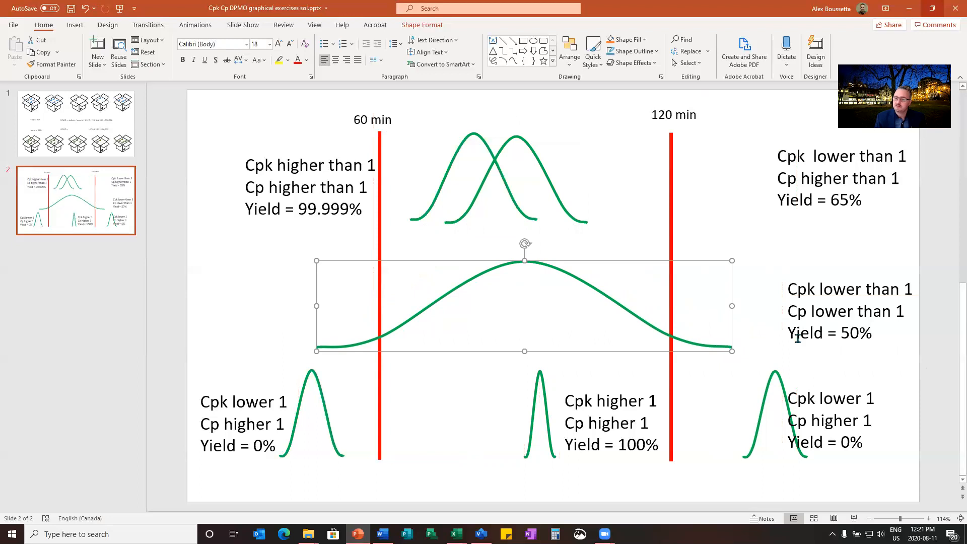
pyautogui.moveTo(749, 332)
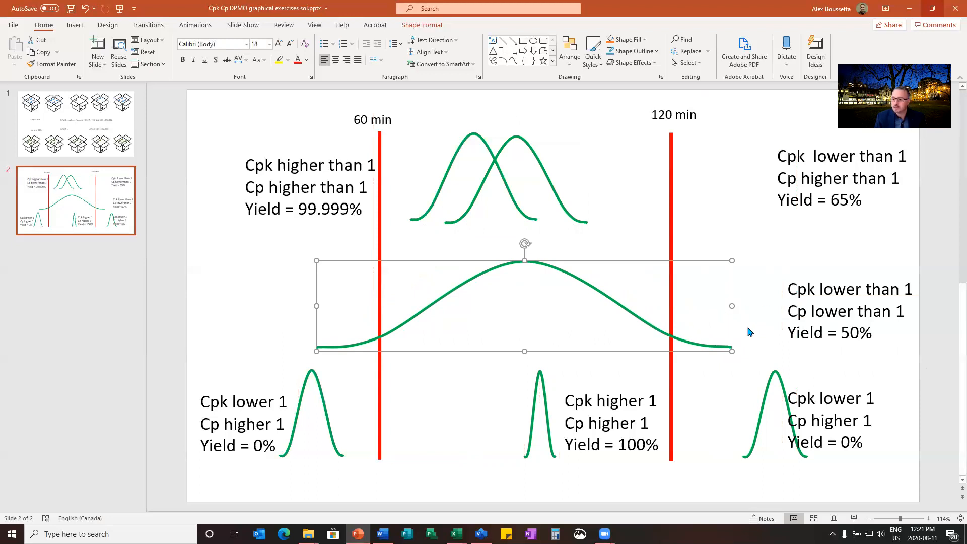
pyautogui.moveTo(719, 338)
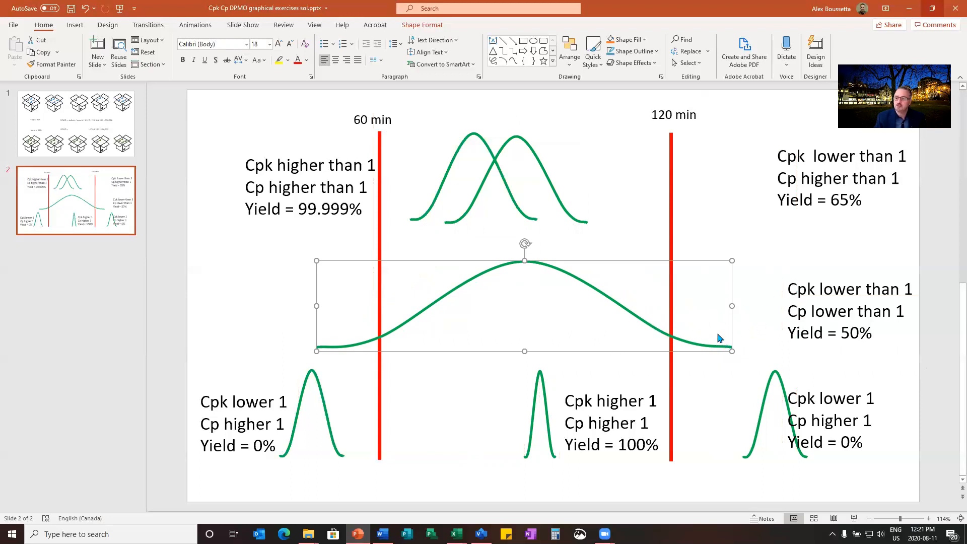
pyautogui.moveTo(732, 306)
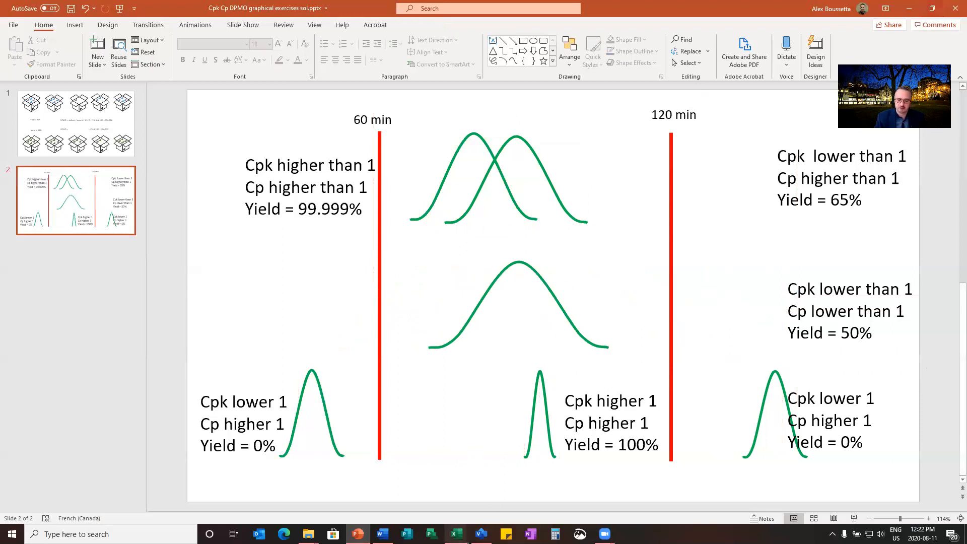
pyautogui.click(455, 534)
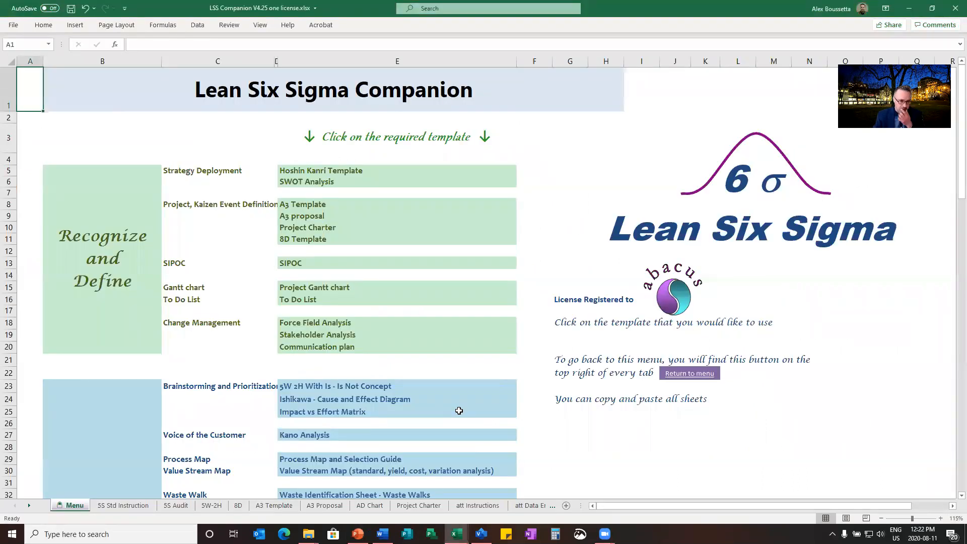
pyautogui.moveTo(252, 374)
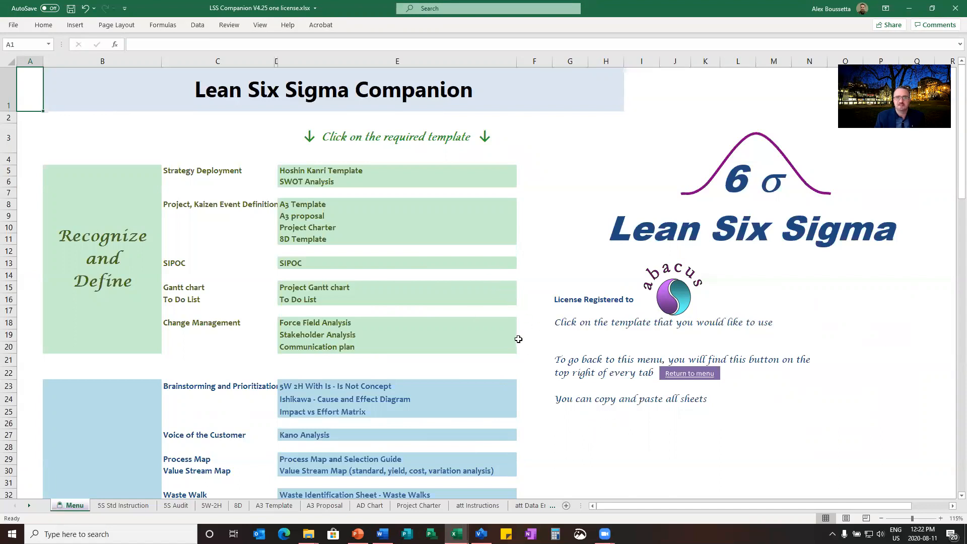
# Scroll to Process Capability and open 'Histogram - 20 bars with Cp, Cpk calculations'.
pyautogui.scroll(-3)
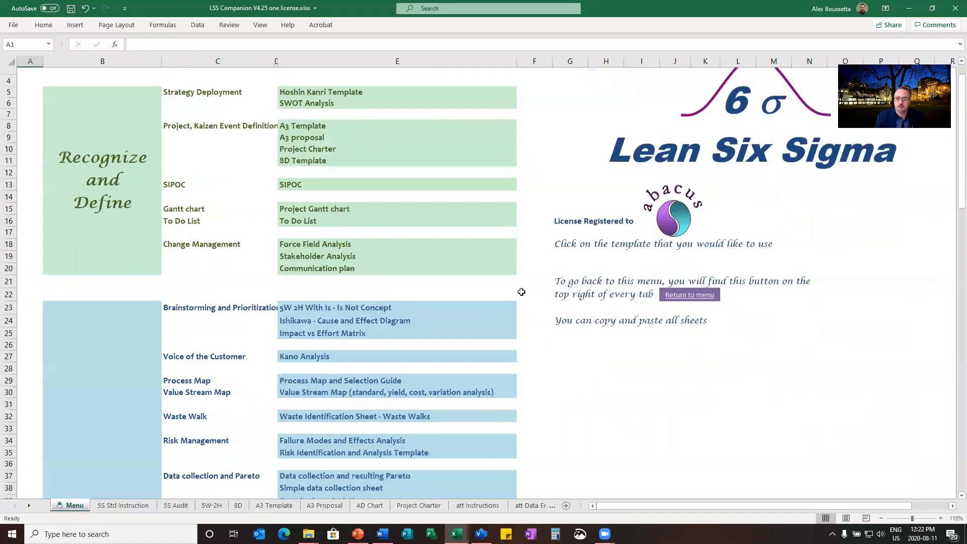
pyautogui.scroll(-3)
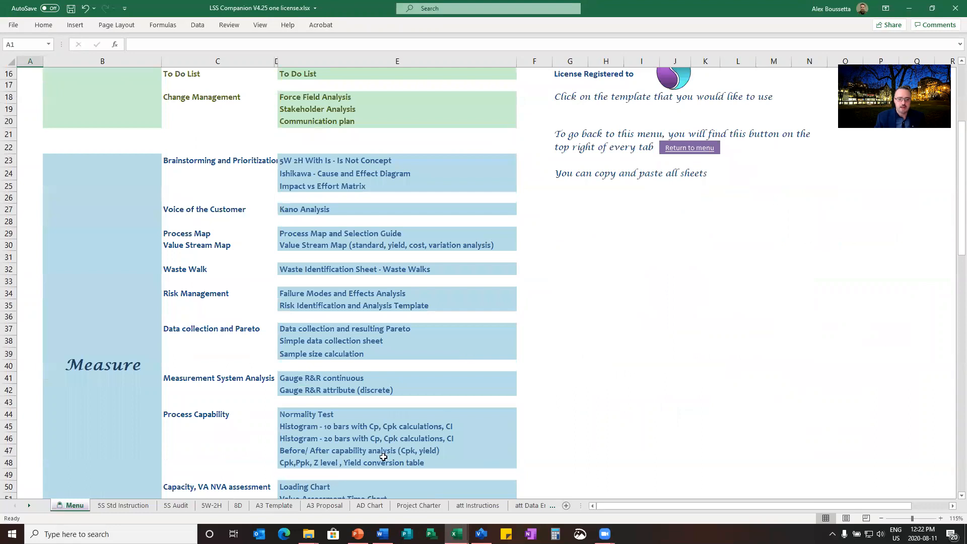
pyautogui.moveTo(296, 444)
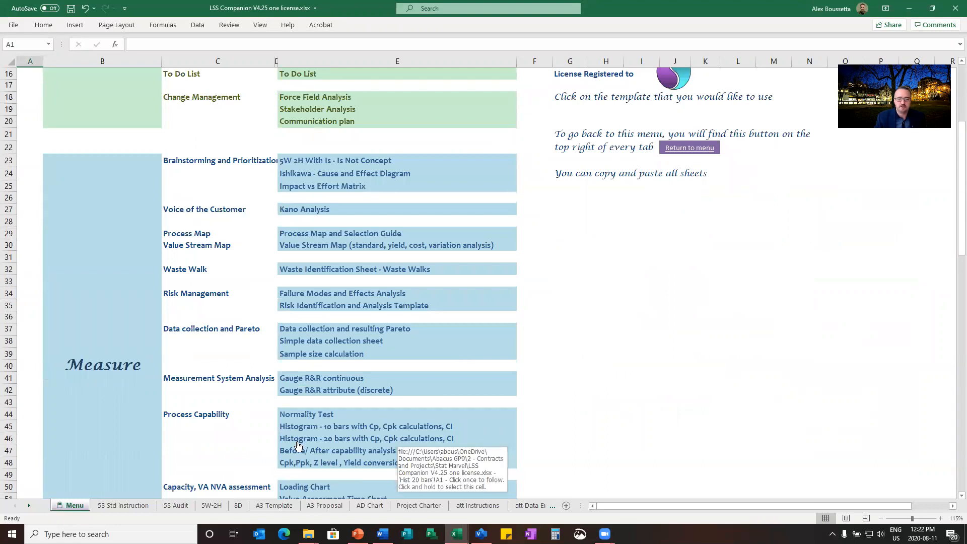
pyautogui.click(365, 438)
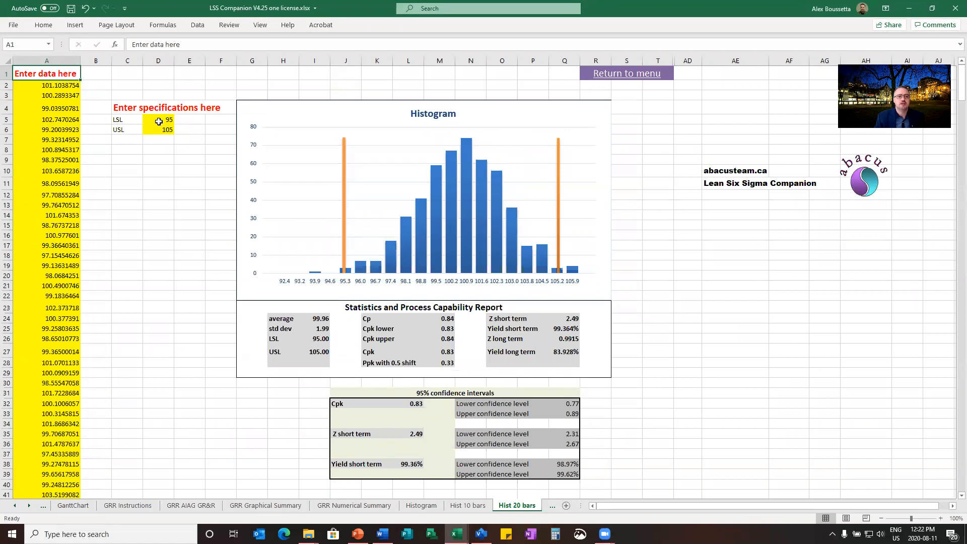
# Enter ml as the unit beside the LSL 95 and USL 105 values.
pyautogui.click(189, 119)
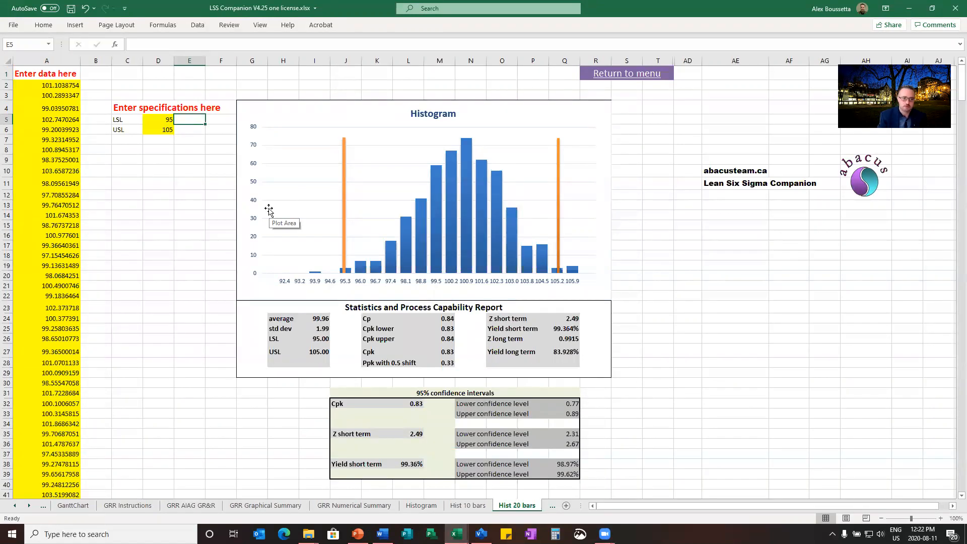
pyautogui.write('ml')
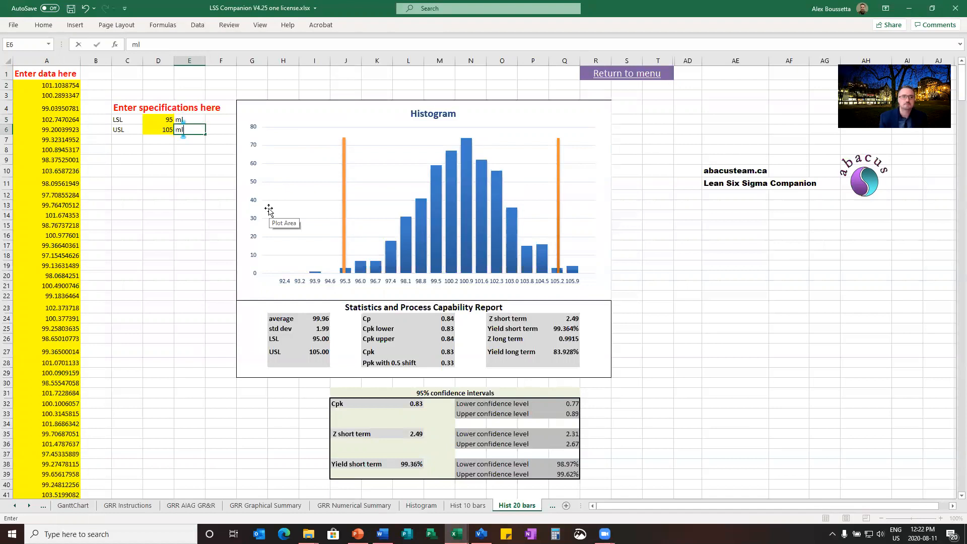
pyautogui.press('Return')
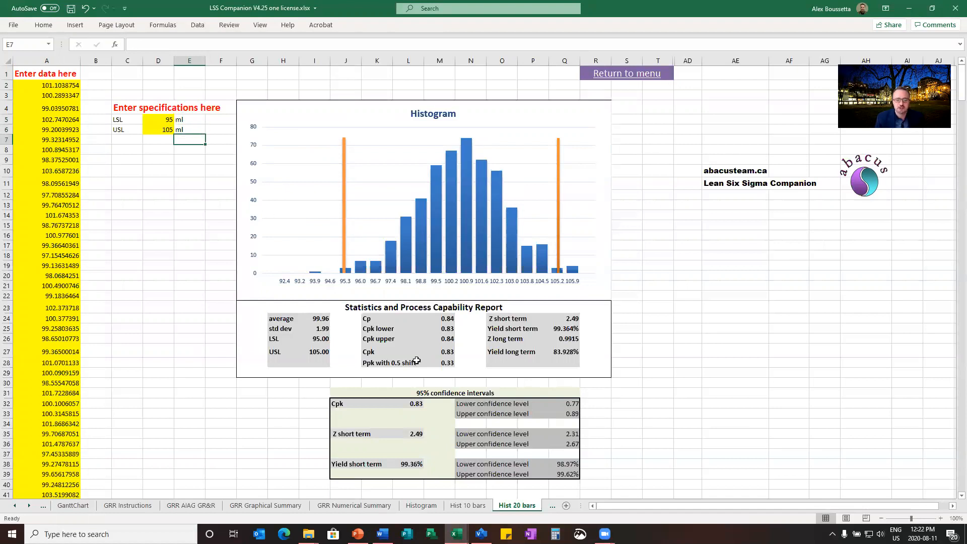
pyautogui.moveTo(549, 231)
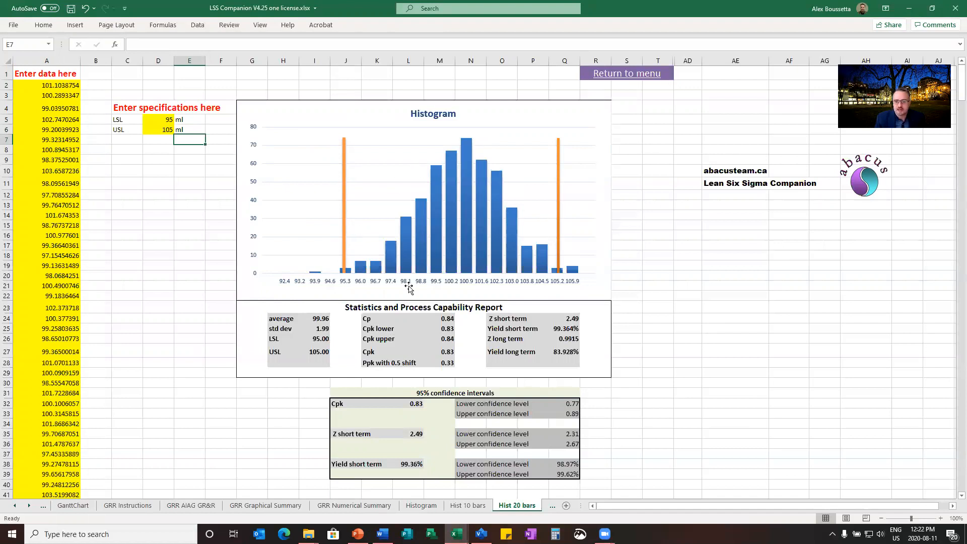
pyautogui.moveTo(572, 269)
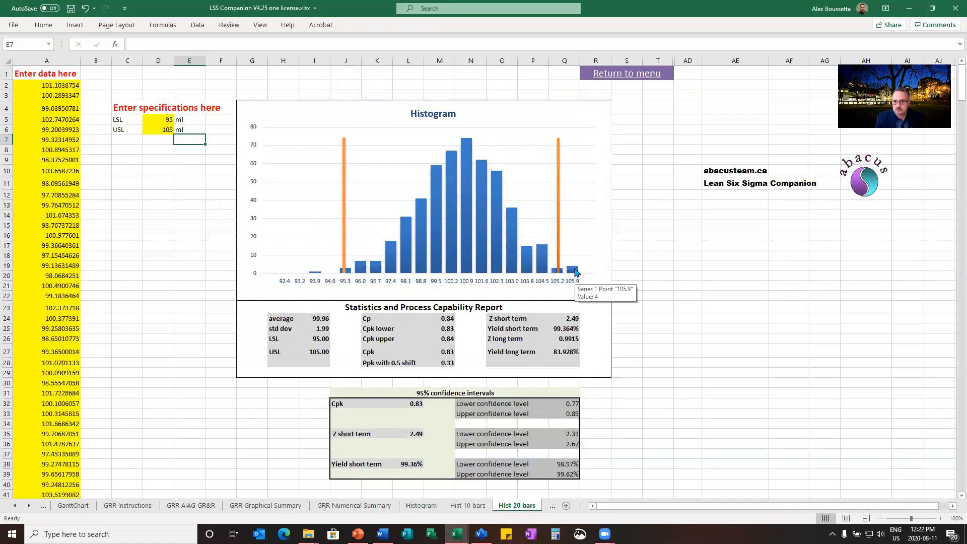
pyautogui.moveTo(314, 275)
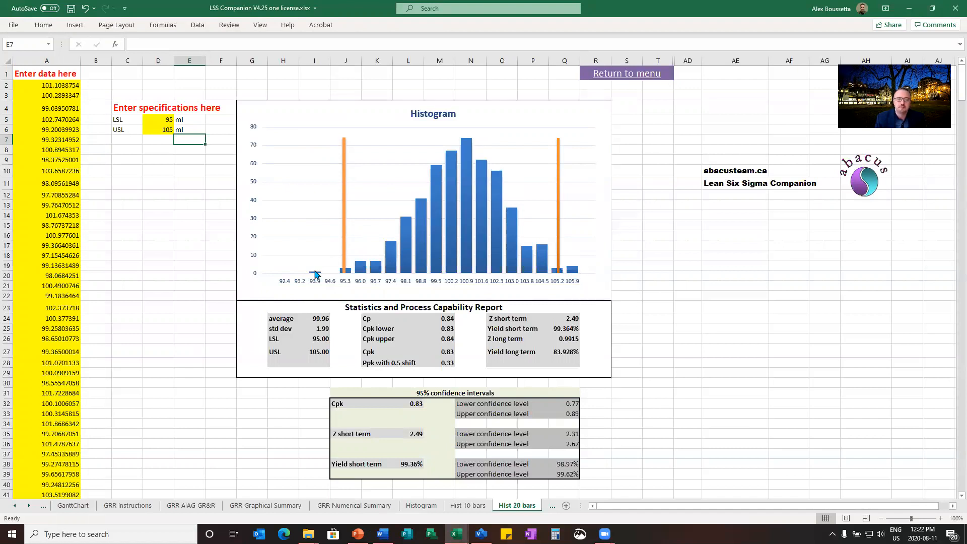
pyautogui.moveTo(420, 350)
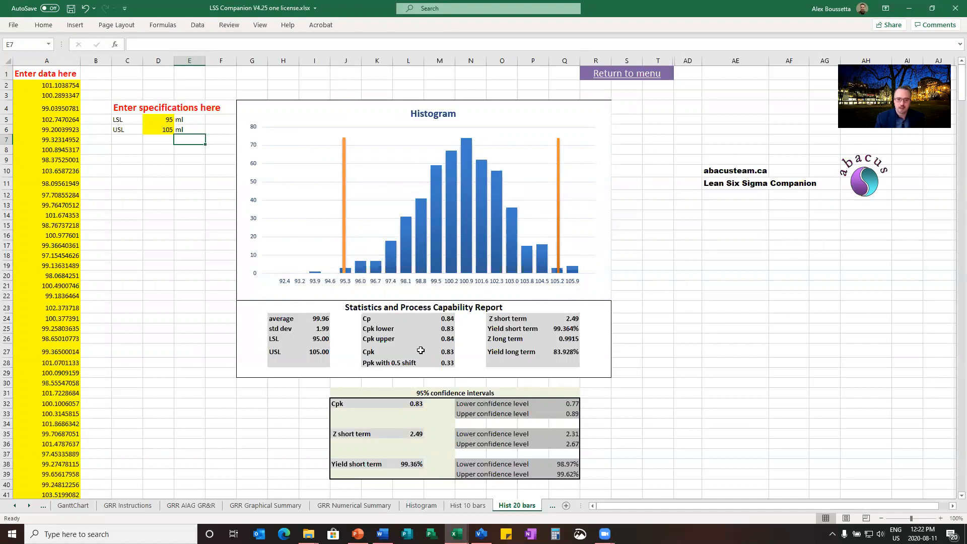
# Inspect the Cpk, short-term yield and Z short term entries of the capability report.
pyautogui.click(439, 351)
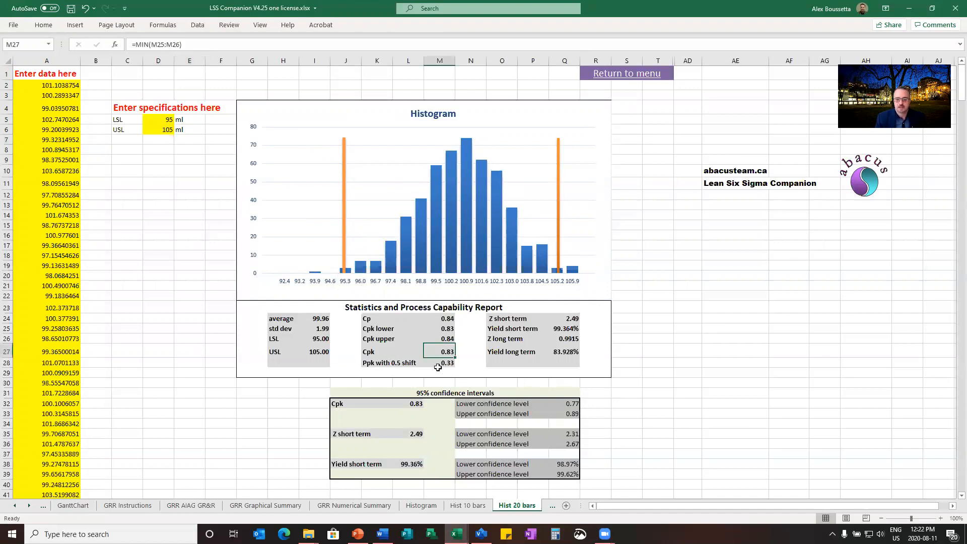
pyautogui.moveTo(453, 376)
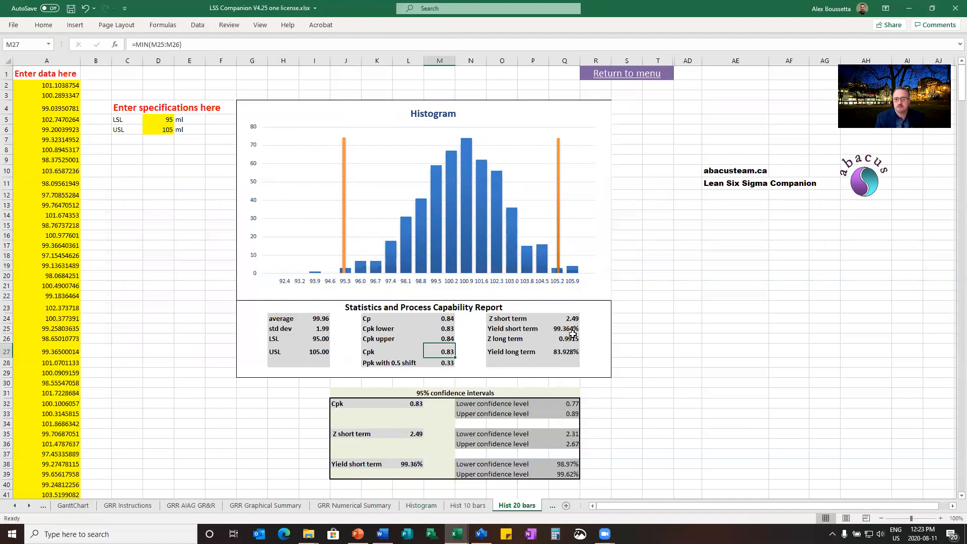
pyautogui.click(564, 328)
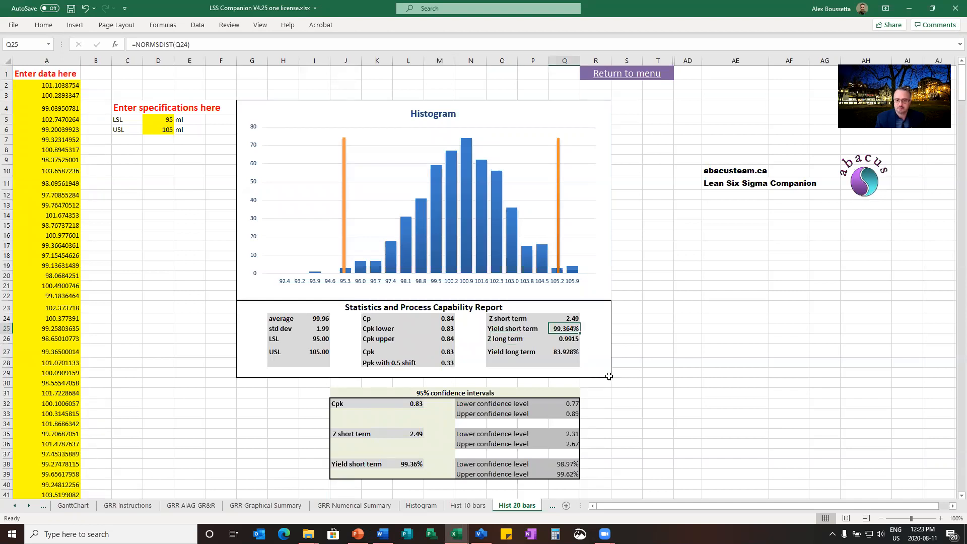
pyautogui.moveTo(609, 318)
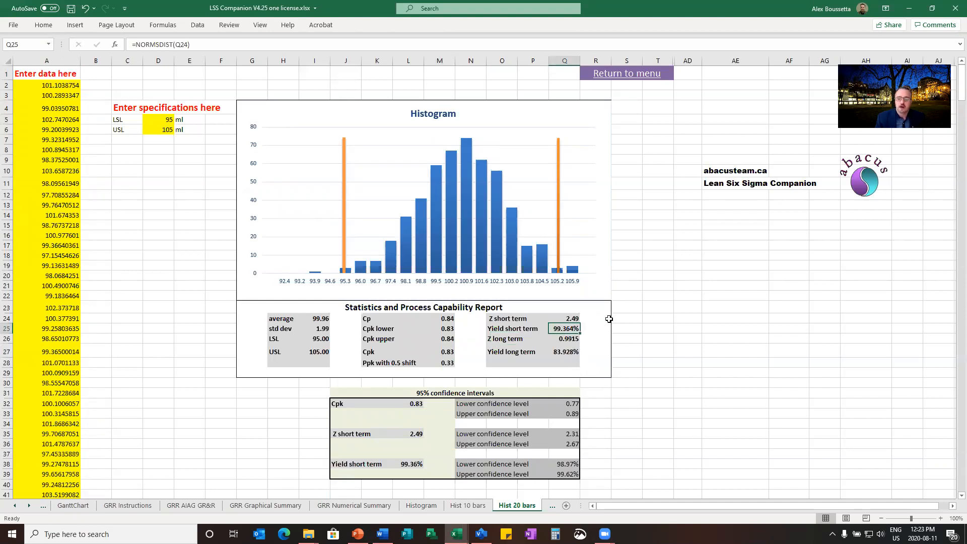
pyautogui.click(507, 318)
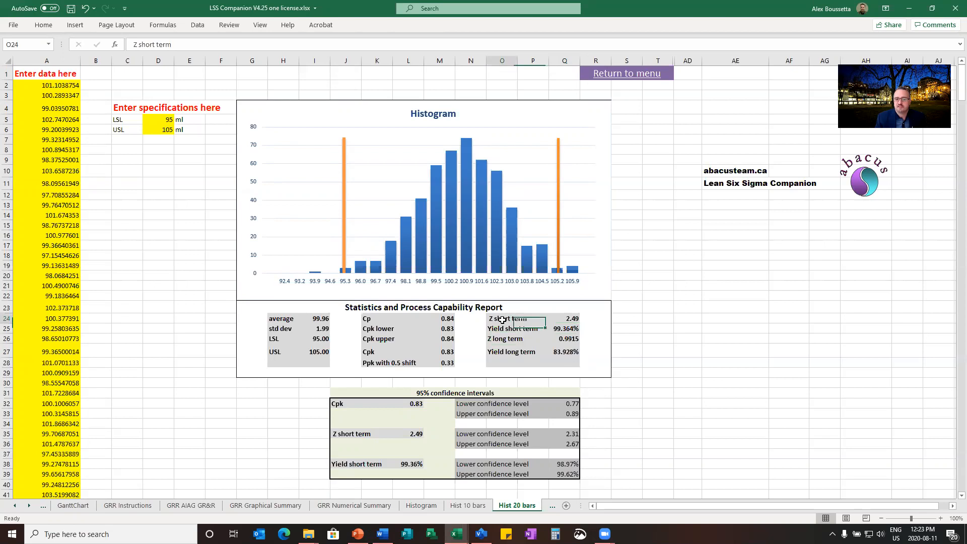
pyautogui.click(626, 318)
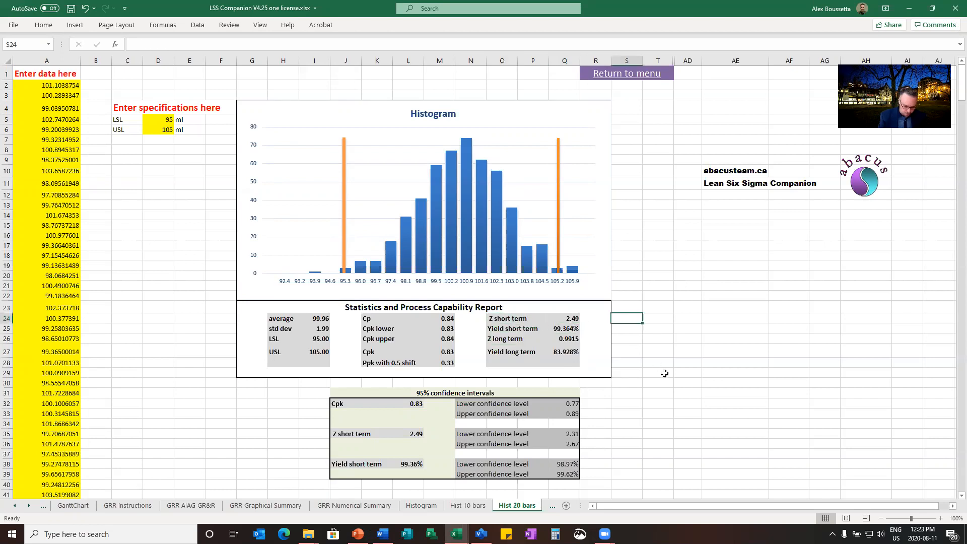
# Note 'sigma value' beside Z short term and 'projection' beside long-term yield.
pyautogui.write('sigma value')
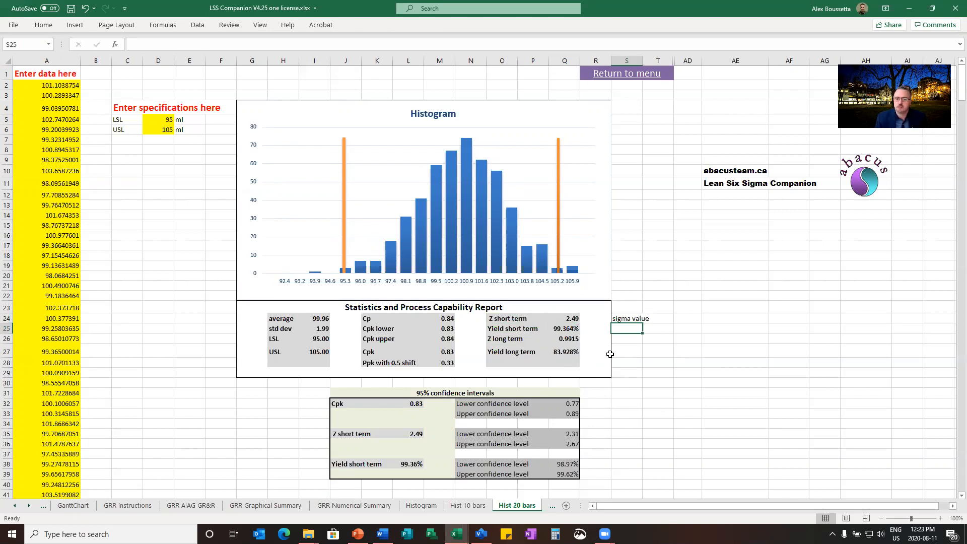
pyautogui.click(626, 351)
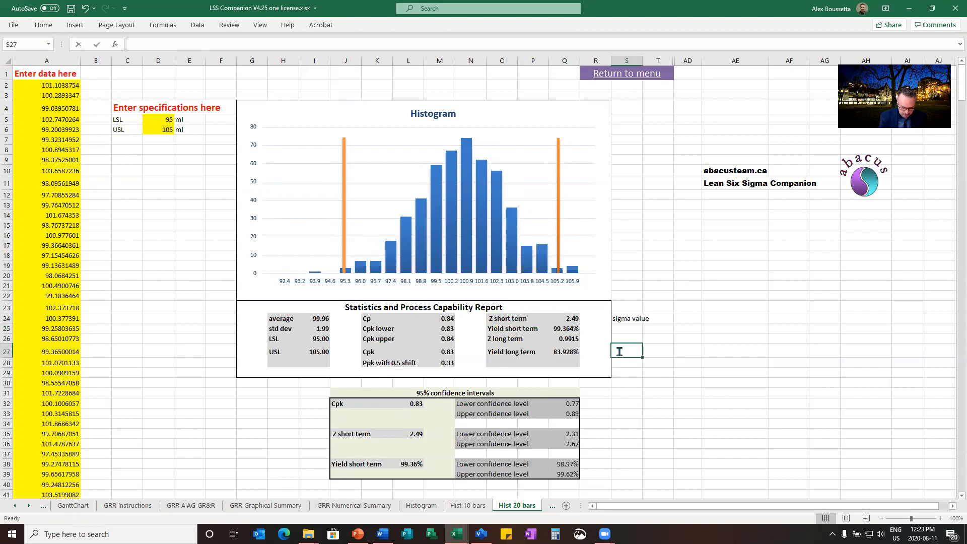
pyautogui.write('projection')
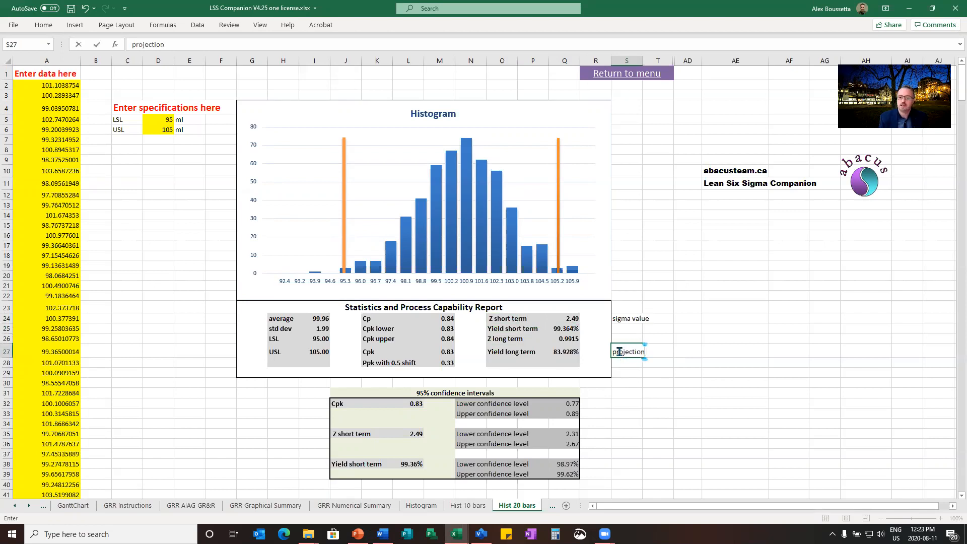
pyautogui.press('Return')
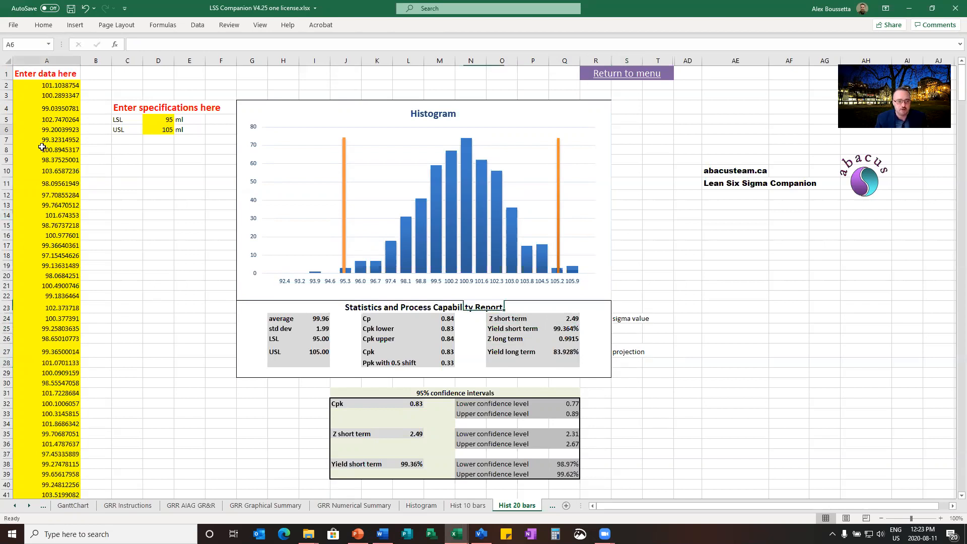
pyautogui.click(158, 351)
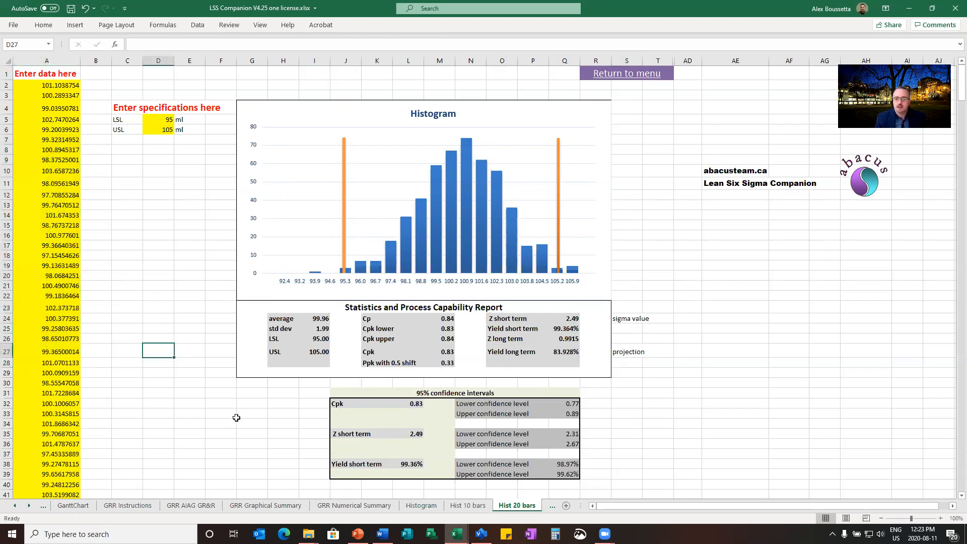
pyautogui.moveTo(236, 393)
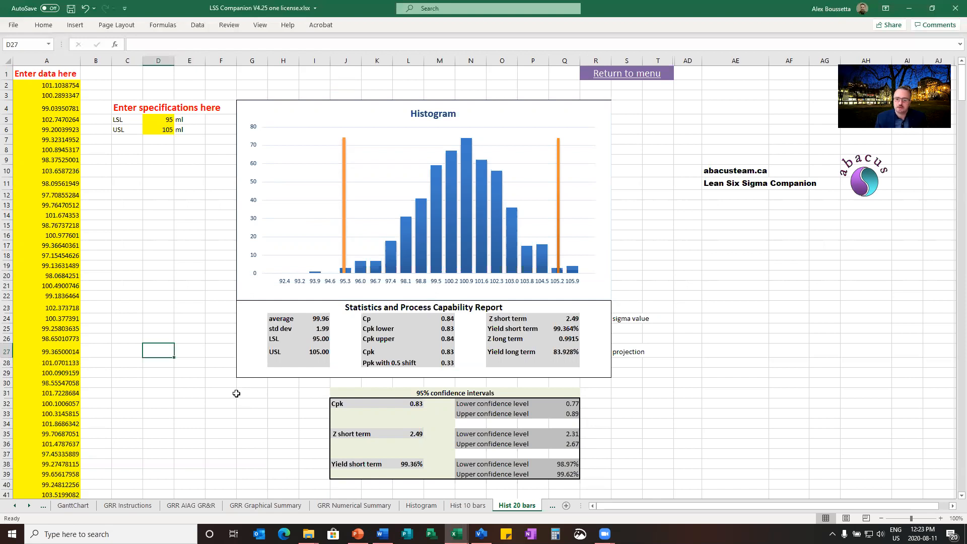
pyautogui.moveTo(242, 394)
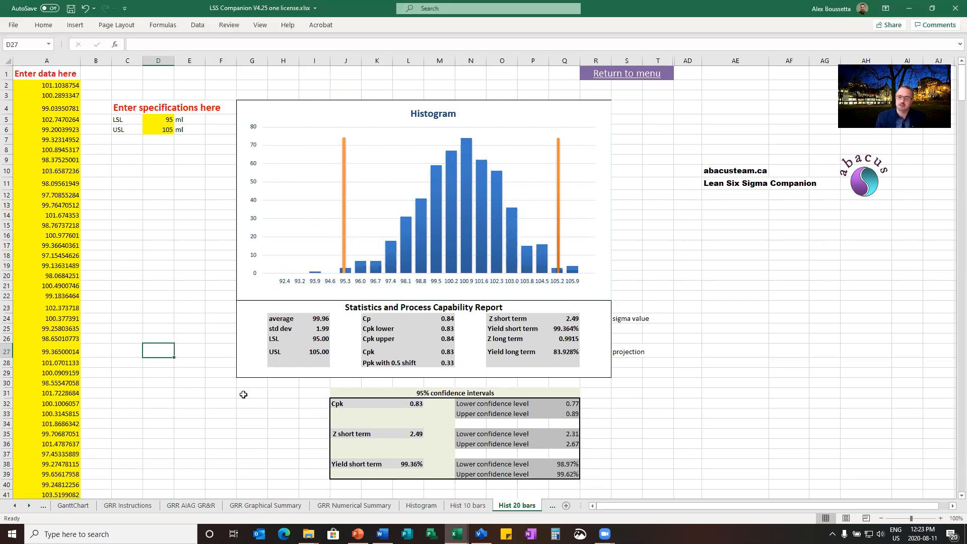
pyautogui.moveTo(560, 351)
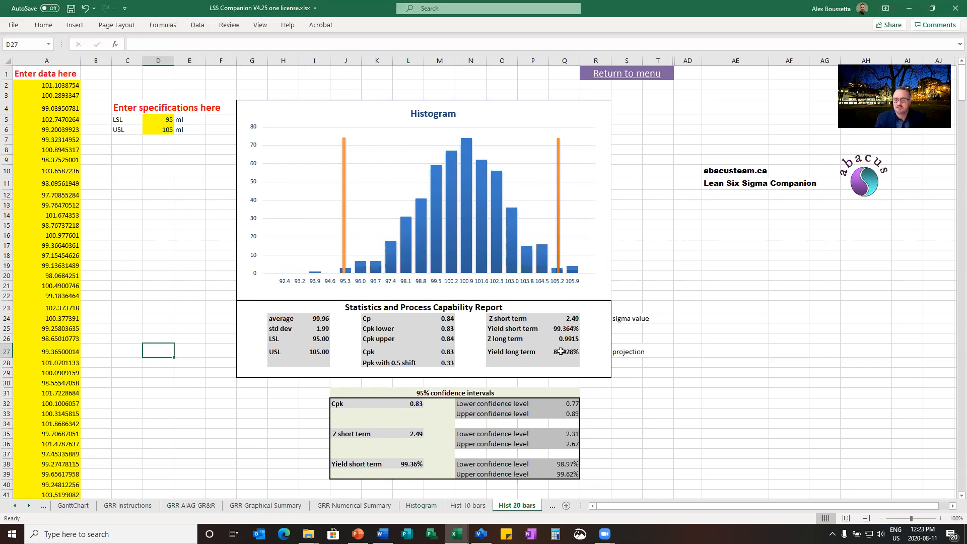
pyautogui.click(563, 351)
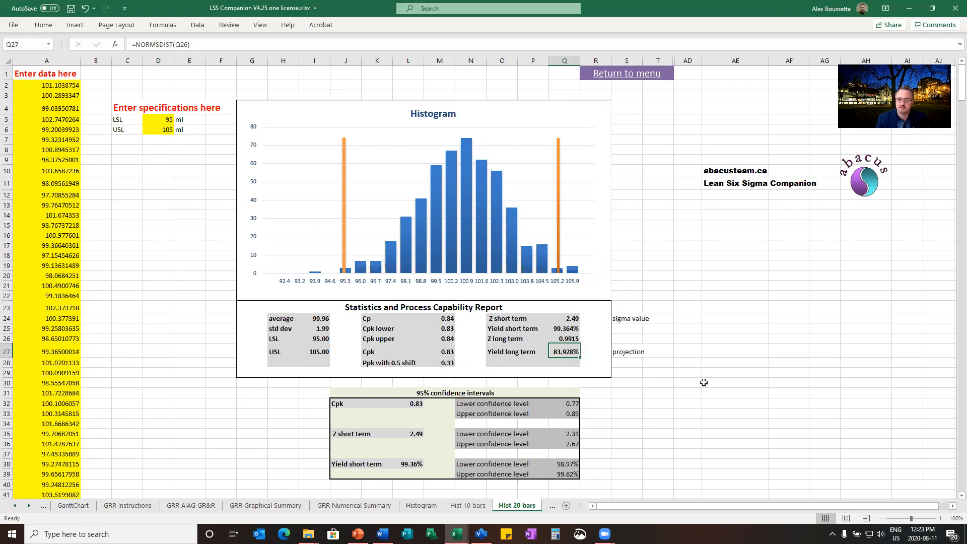
pyautogui.moveTo(510, 326)
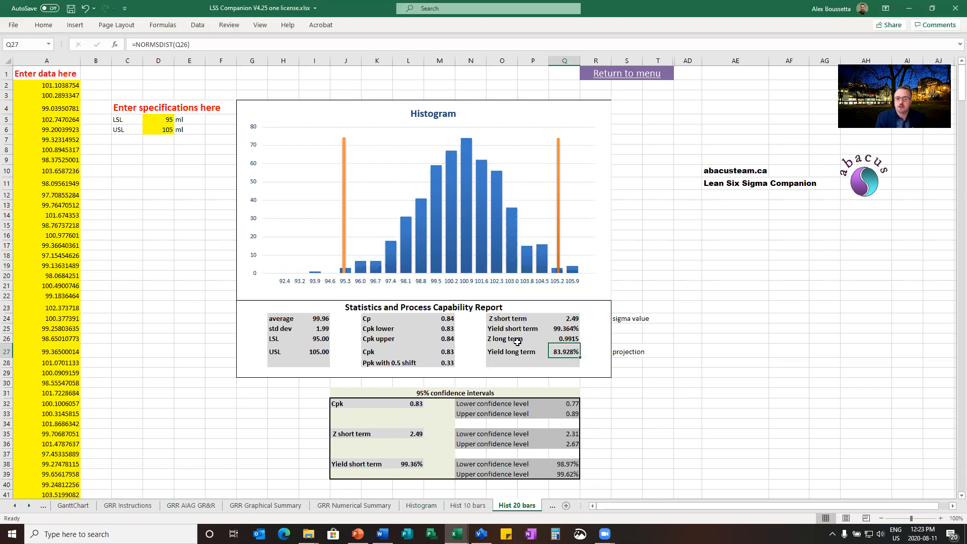
pyautogui.moveTo(527, 394)
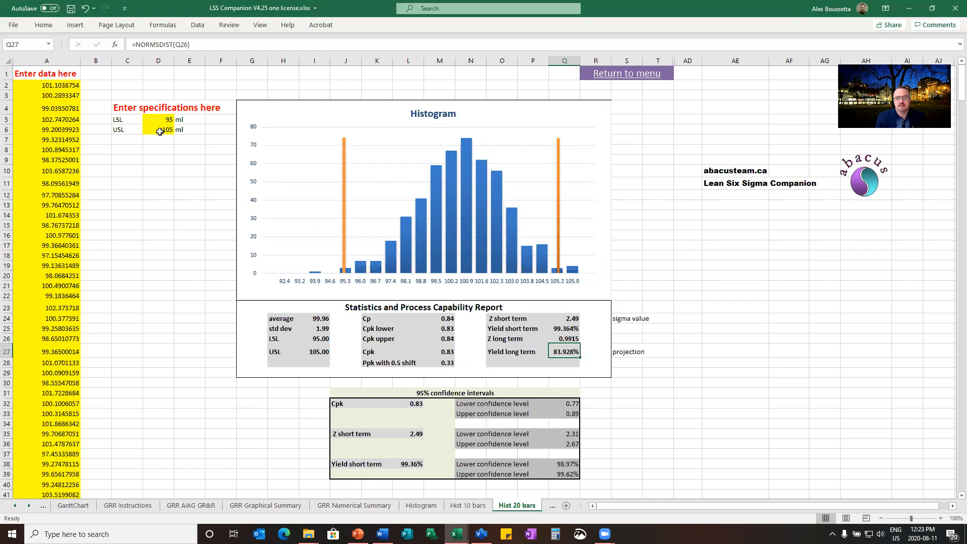
# Lower the upper specification limit to 100 ml.
pyautogui.click(157, 130)
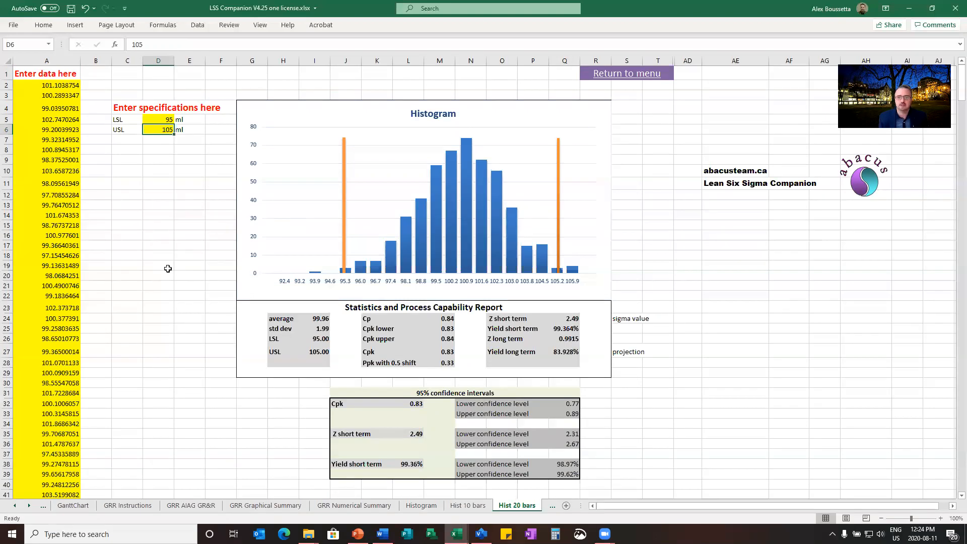
pyautogui.write('100')
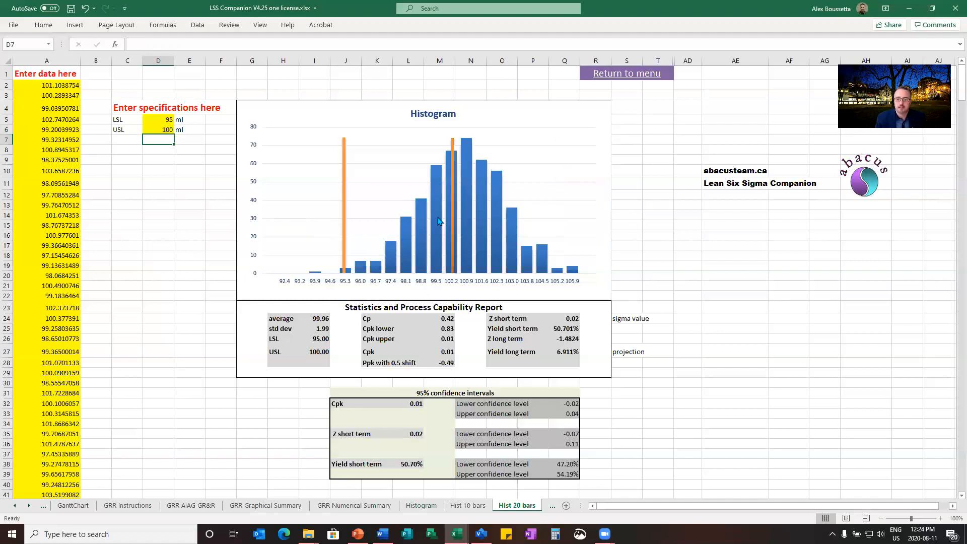
pyautogui.moveTo(494, 229)
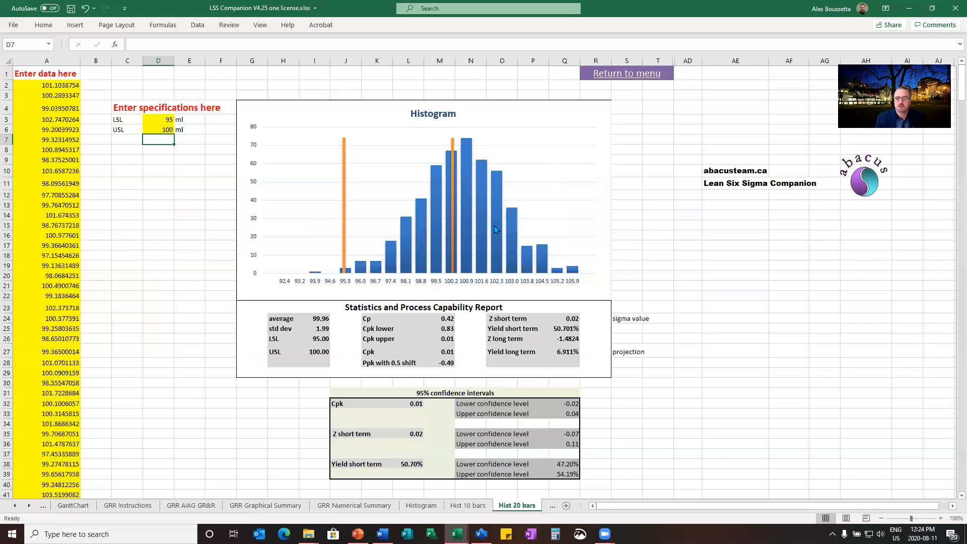
pyautogui.moveTo(482, 255)
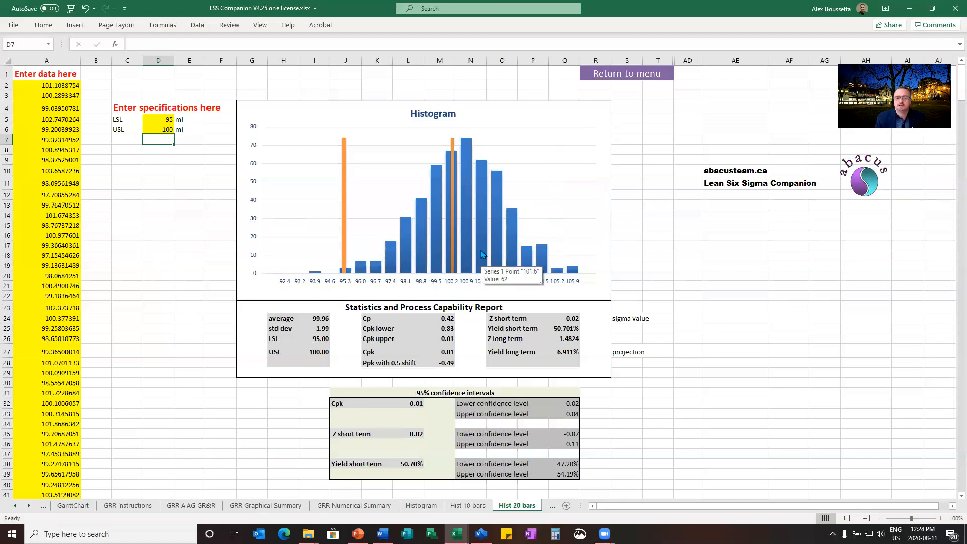
pyautogui.moveTo(163, 146)
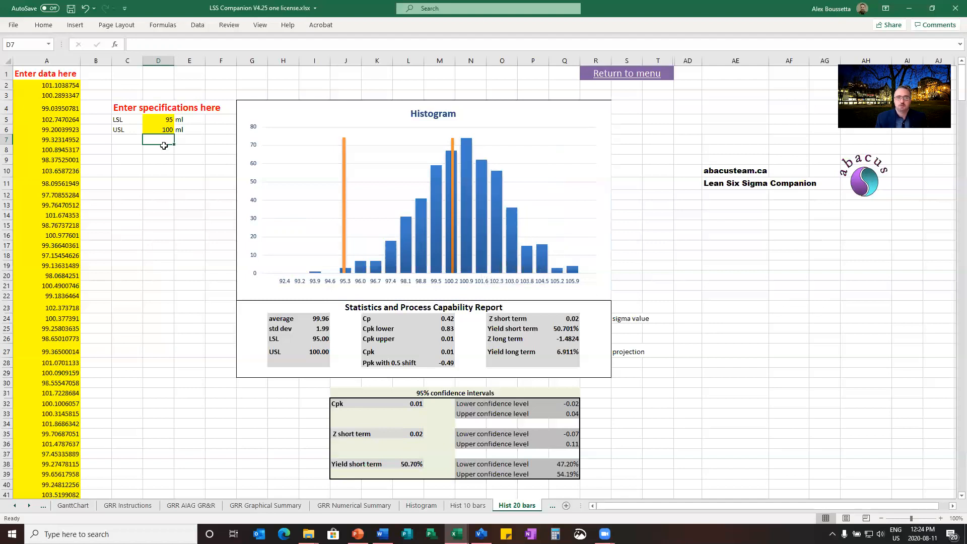
pyautogui.click(158, 129)
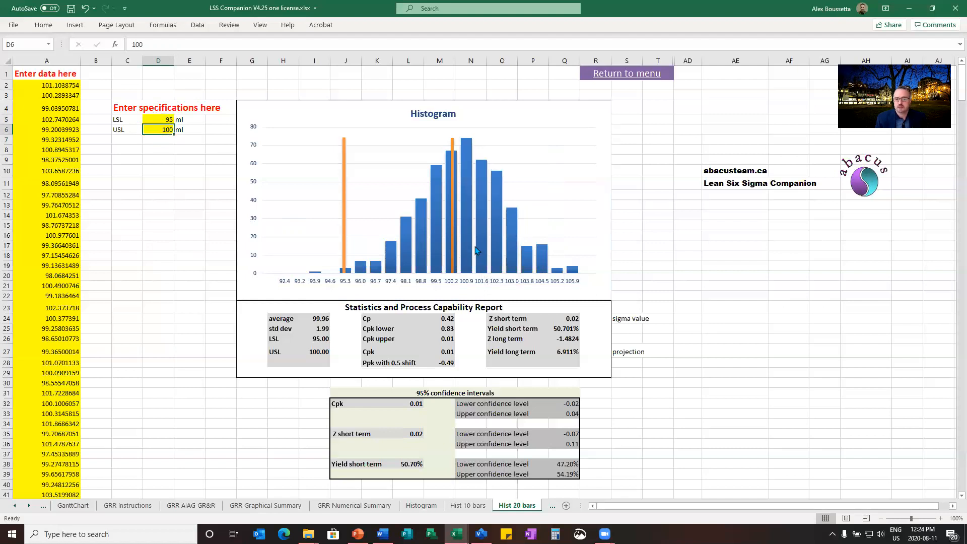
pyautogui.moveTo(457, 346)
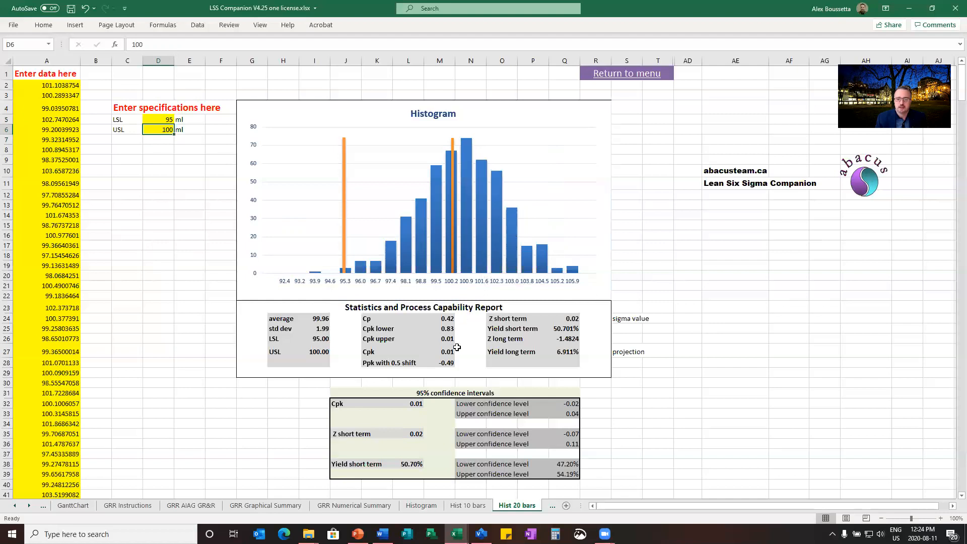
# Inspect the Cpk and short-term yield formulas, then reselect the specification limit cells.
pyautogui.click(446, 352)
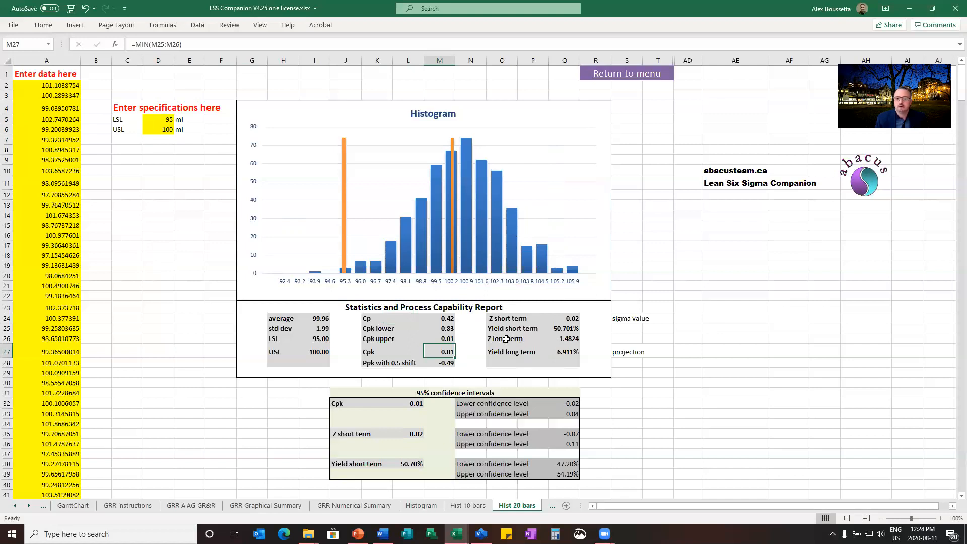
pyautogui.click(564, 327)
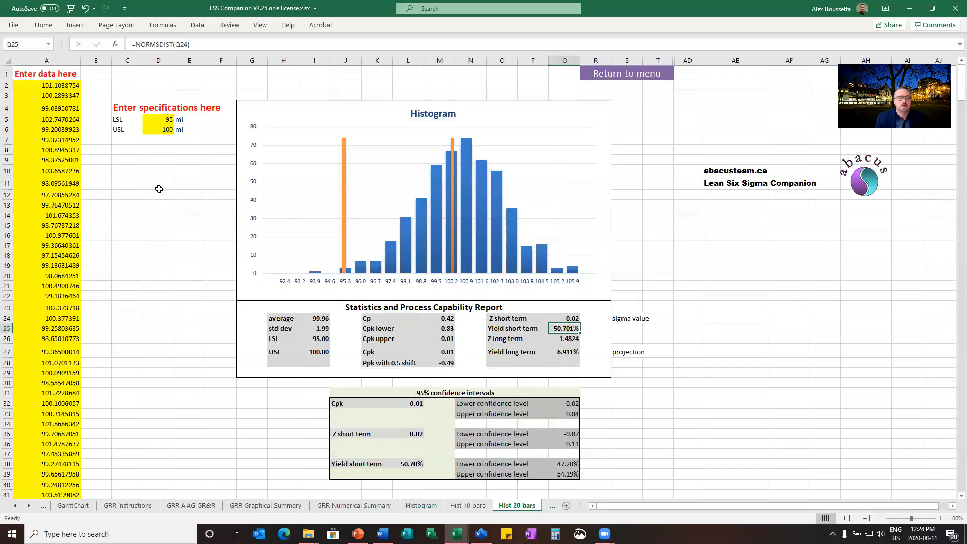
pyautogui.moveTo(152, 130)
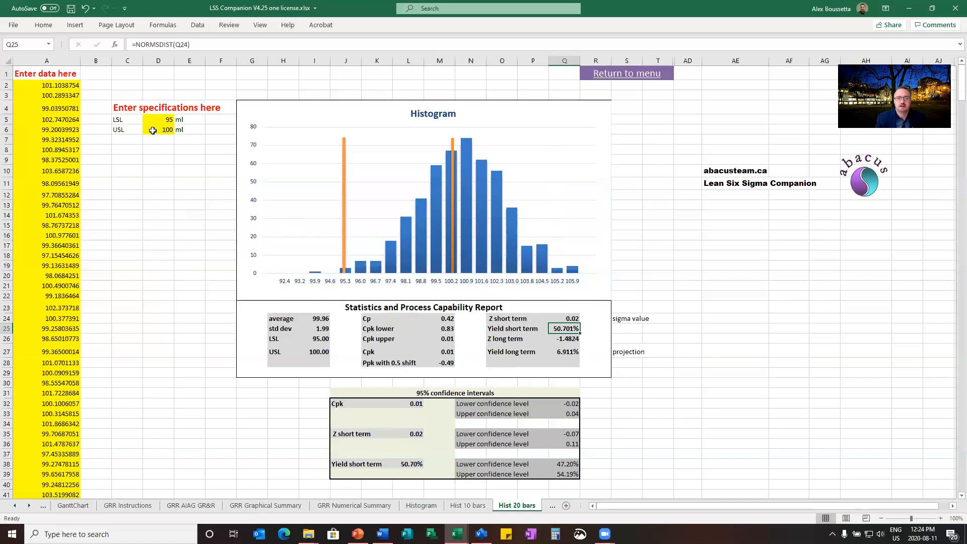
pyautogui.click(158, 129)
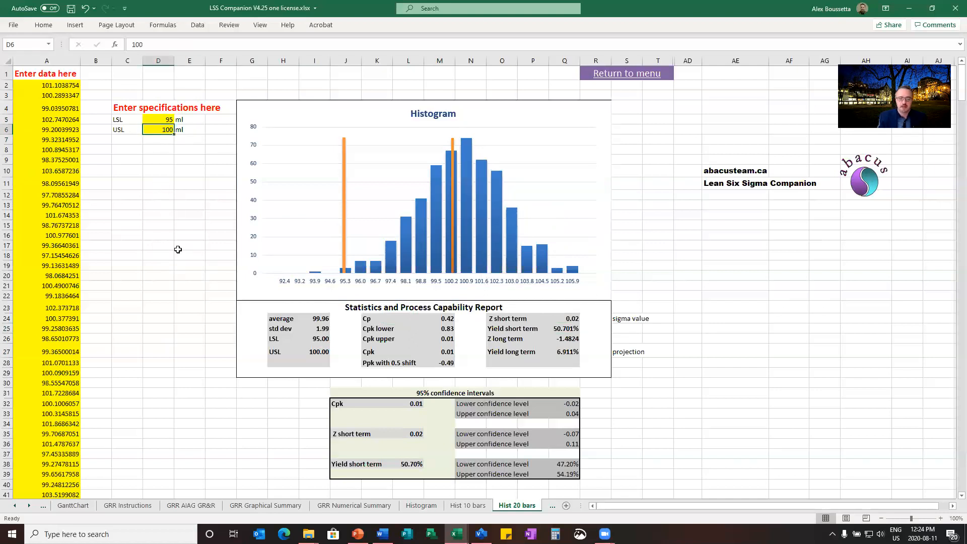
pyautogui.click(157, 119)
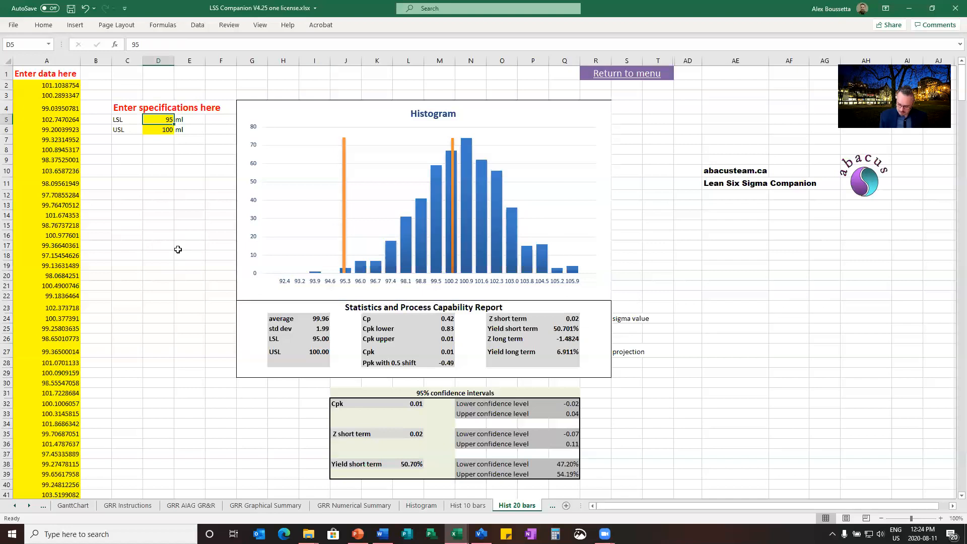
# Widen the limits to 80 and 120 ml and check the Cpk and Z formulas.
pyautogui.write('80')
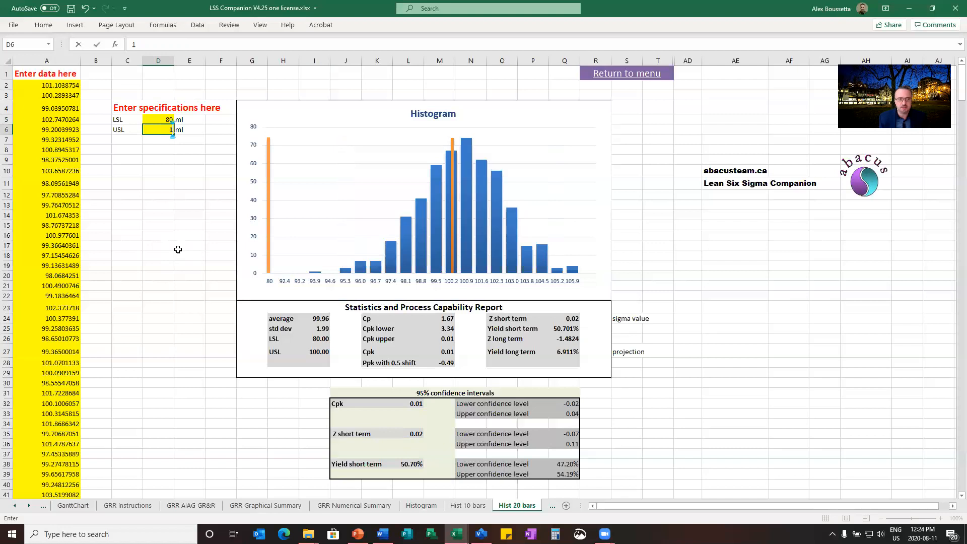
pyautogui.write('120')
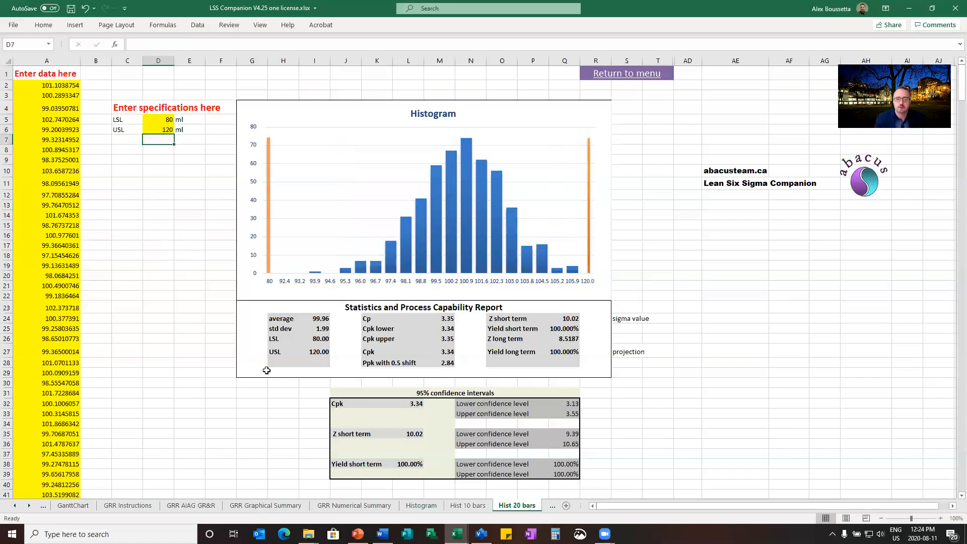
pyautogui.moveTo(448, 355)
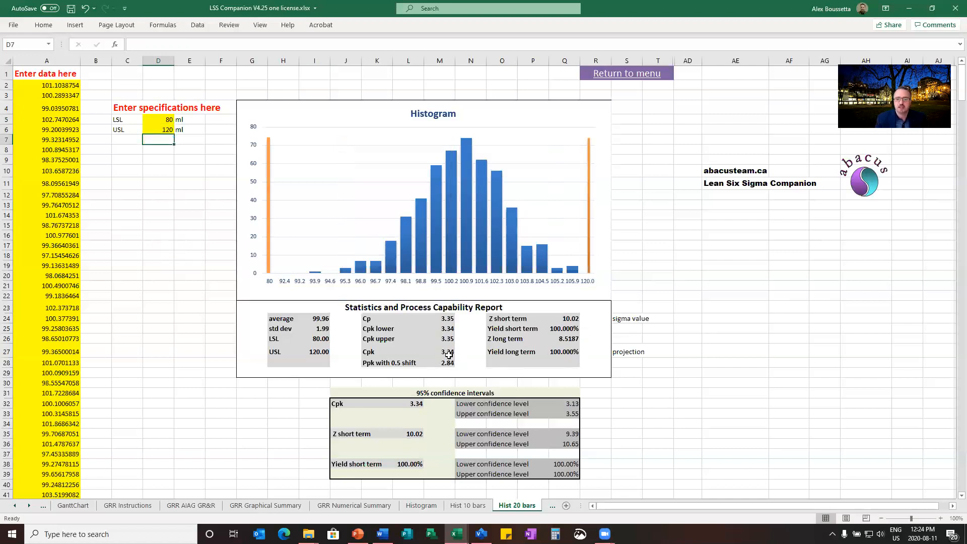
pyautogui.click(447, 352)
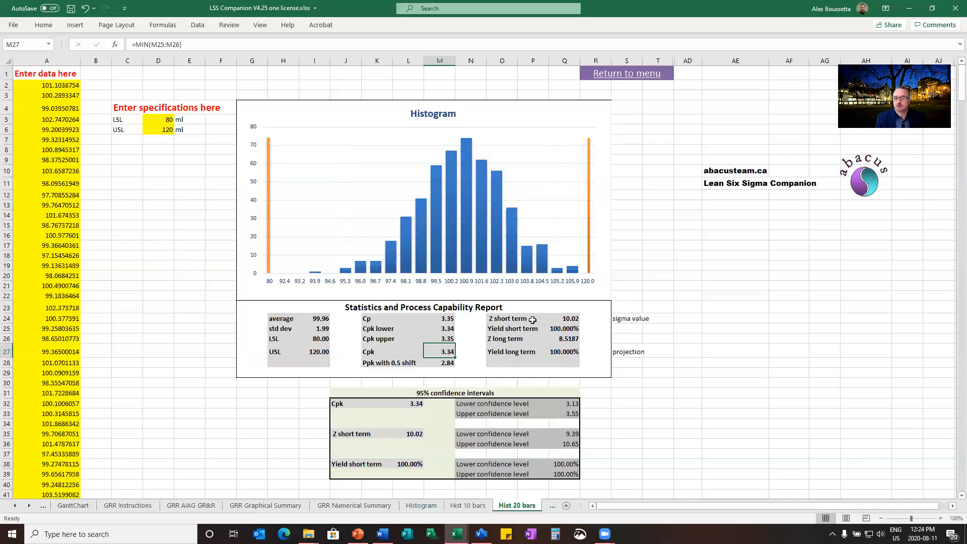
pyautogui.click(564, 318)
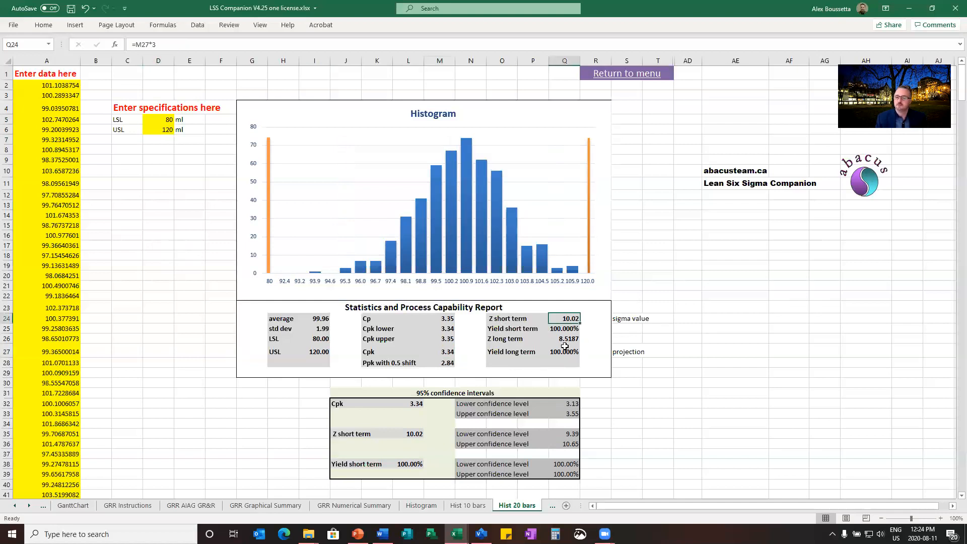
pyautogui.moveTo(699, 266)
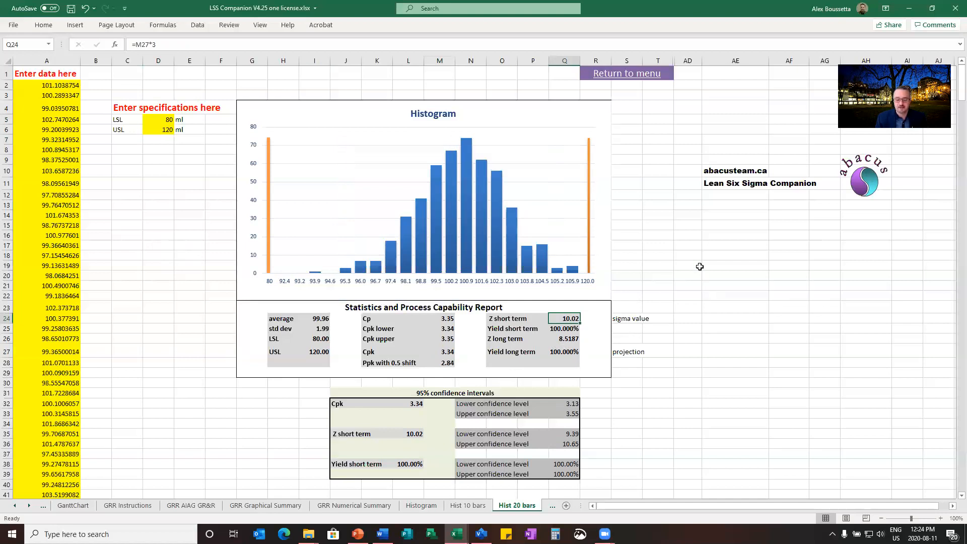
pyautogui.moveTo(626, 72)
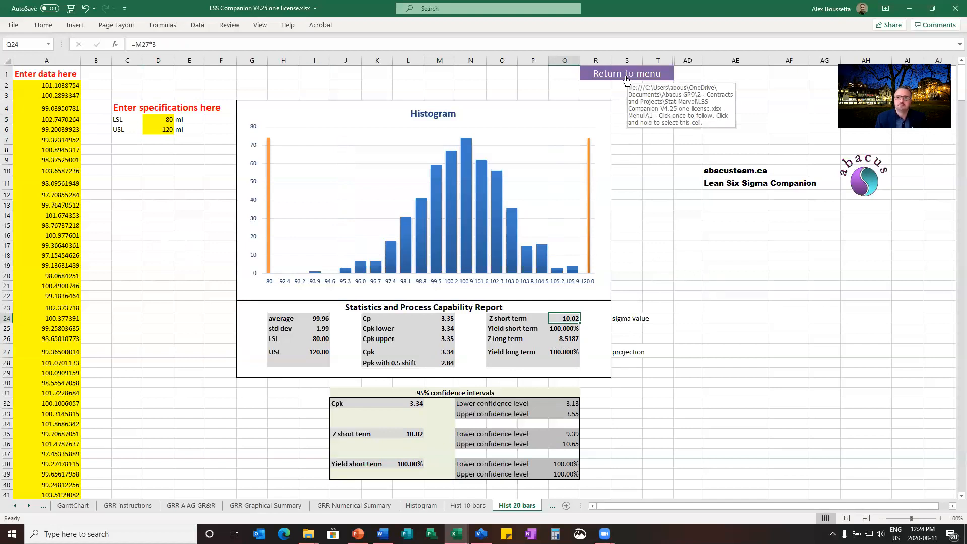
# Return to the menu and open the 'Before/ After capability analysis (Cpk, yield)' template.
pyautogui.click(626, 73)
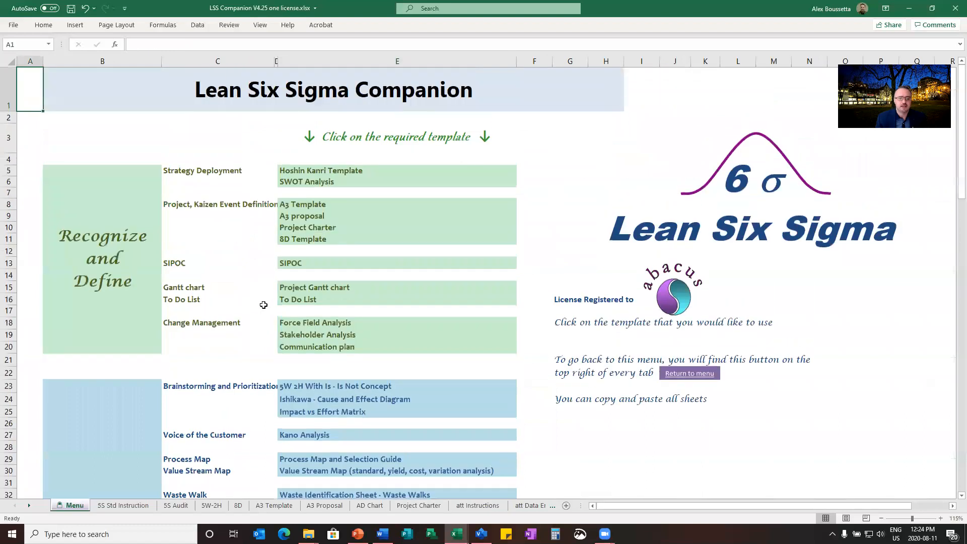
pyautogui.scroll(-3)
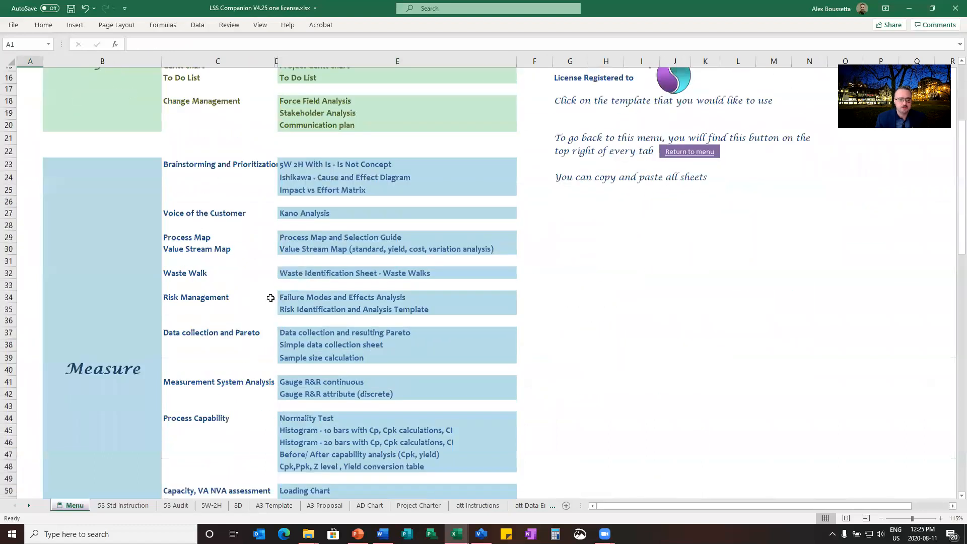
pyautogui.scroll(-3)
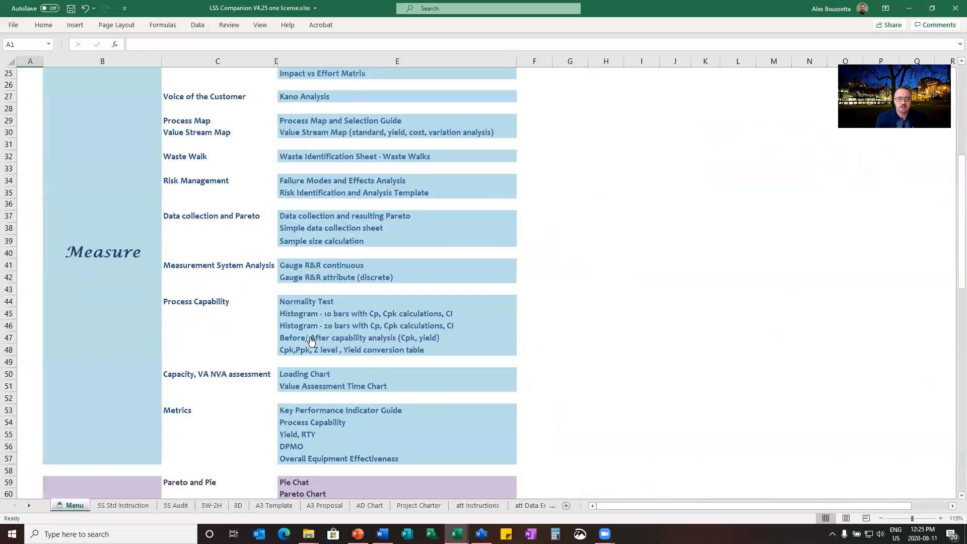
pyautogui.click(482, 505)
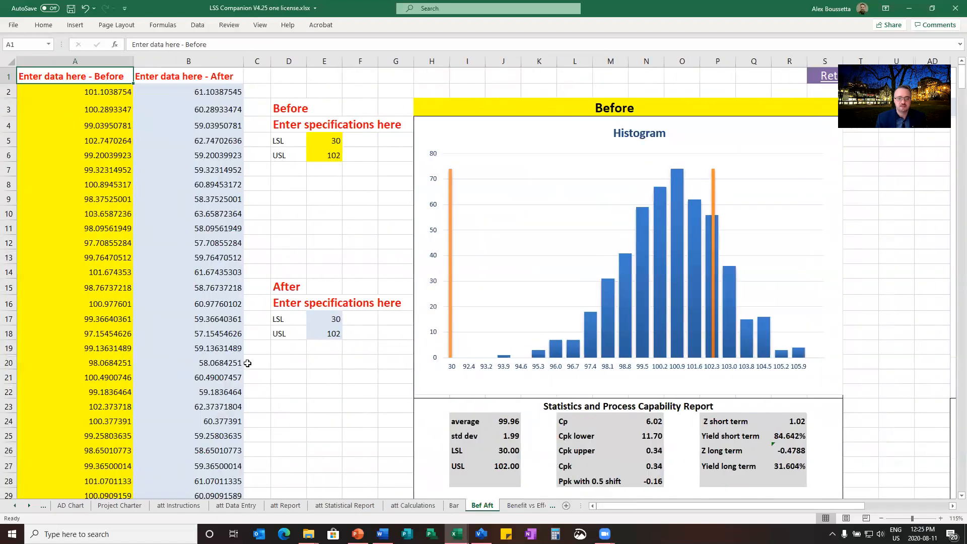
pyautogui.moveTo(353, 209)
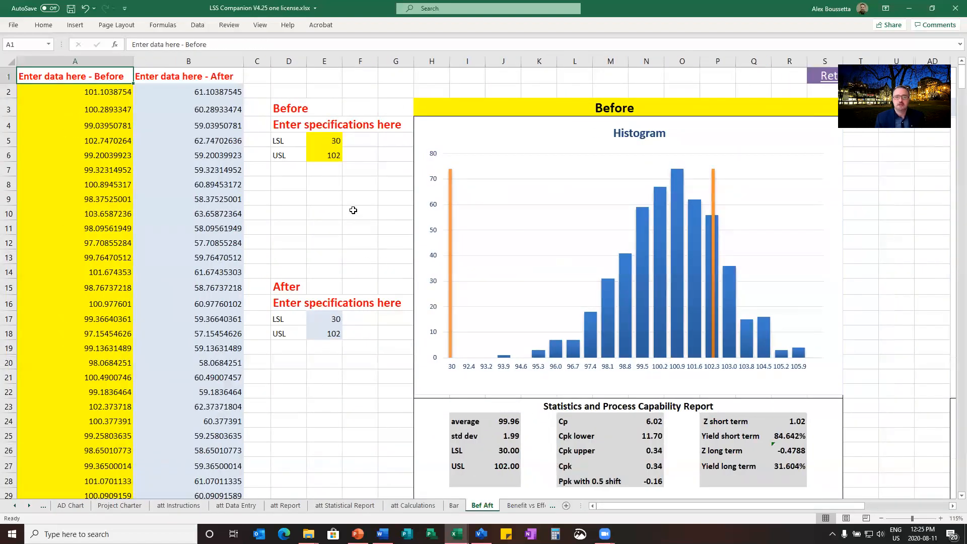
# Review the Before specification limits, LSL 30 and USL 102.
pyautogui.click(360, 199)
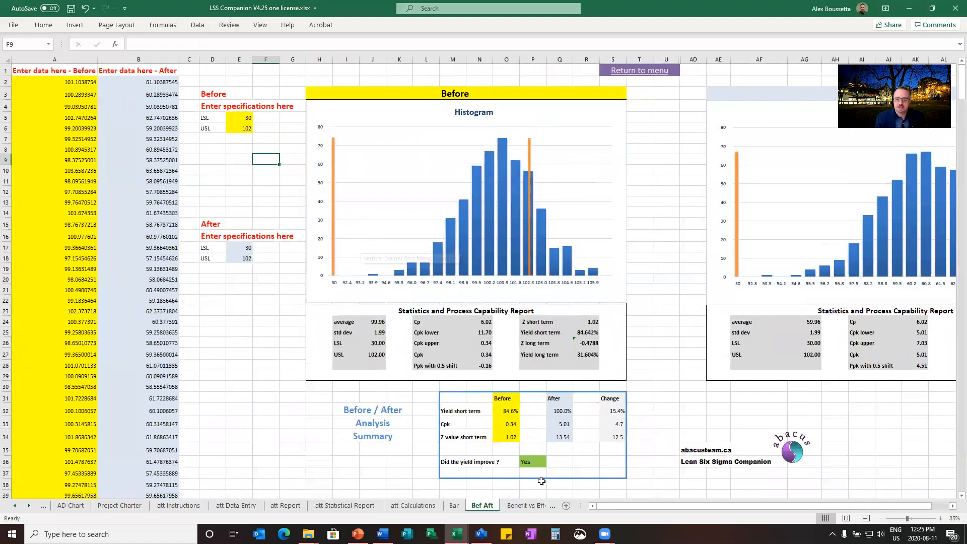
pyautogui.click(239, 139)
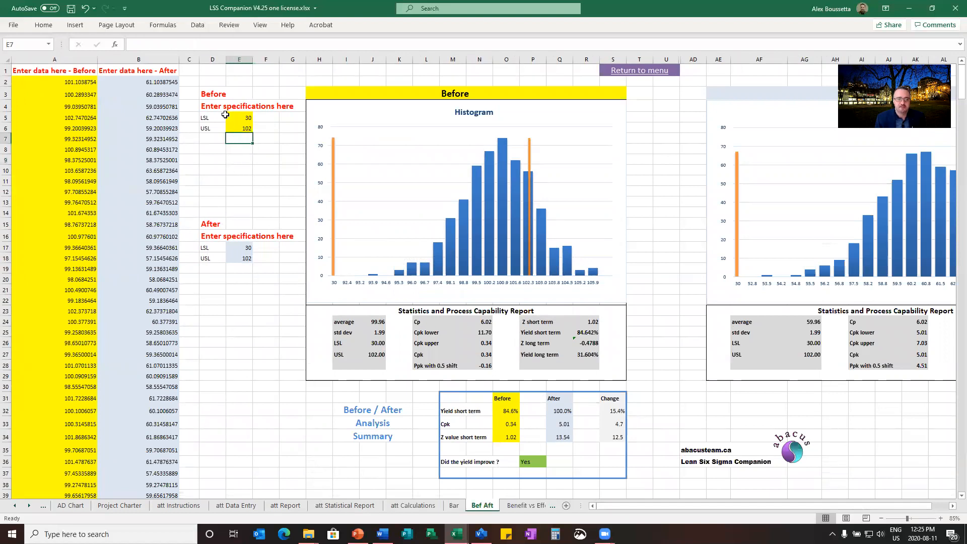
pyautogui.click(239, 117)
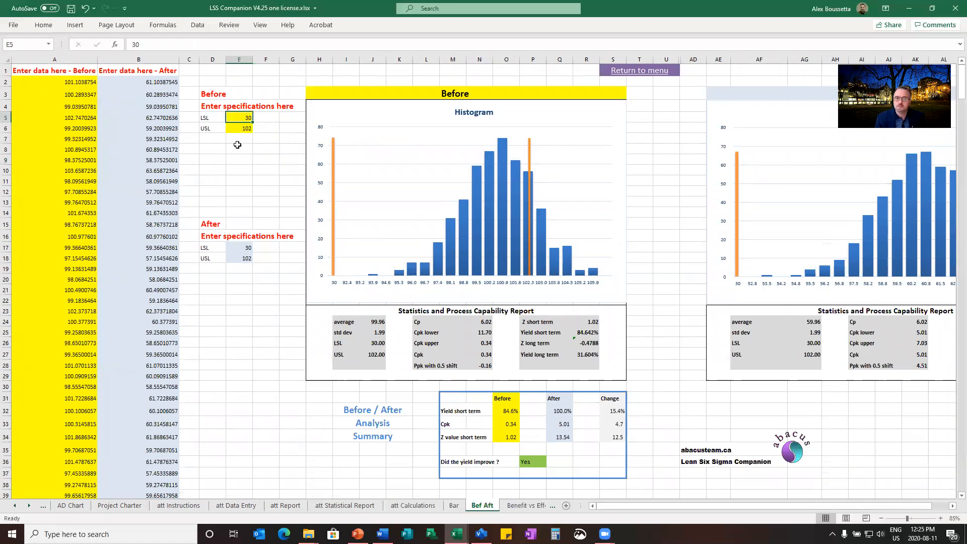
pyautogui.moveTo(239, 129)
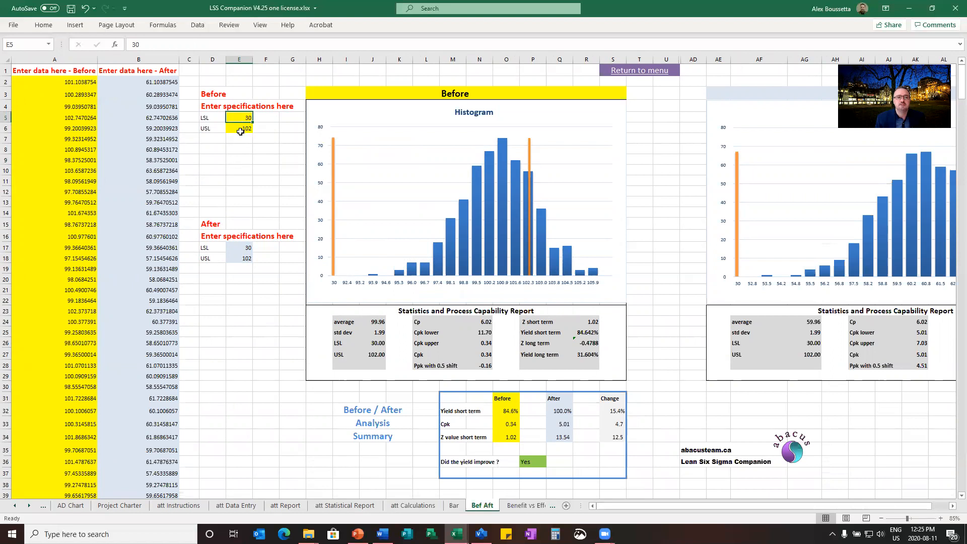
pyautogui.click(238, 127)
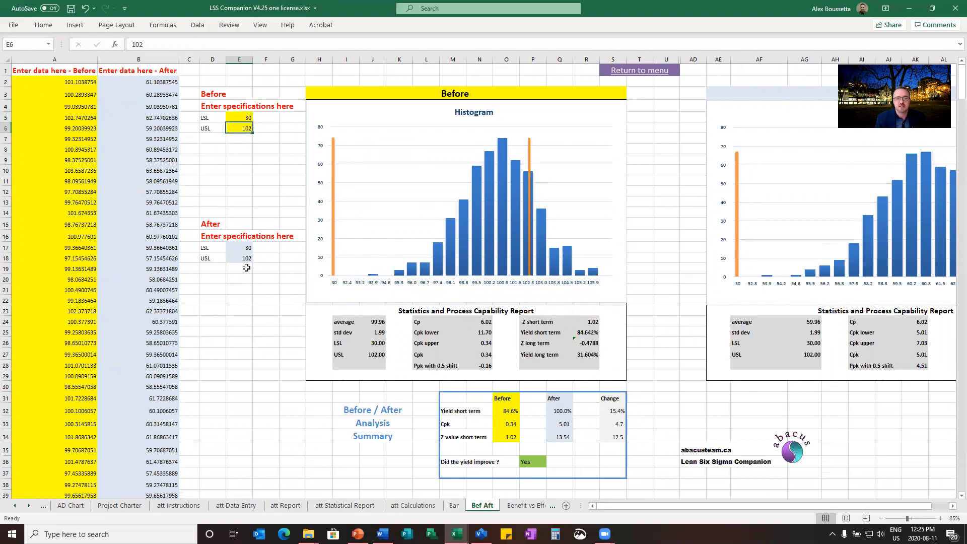
pyautogui.moveTo(624, 515)
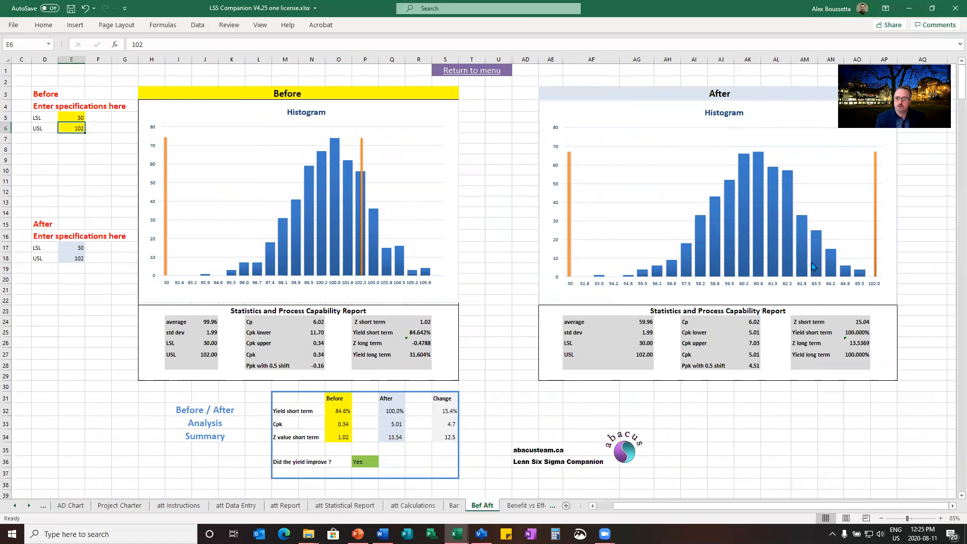
pyautogui.moveTo(254, 230)
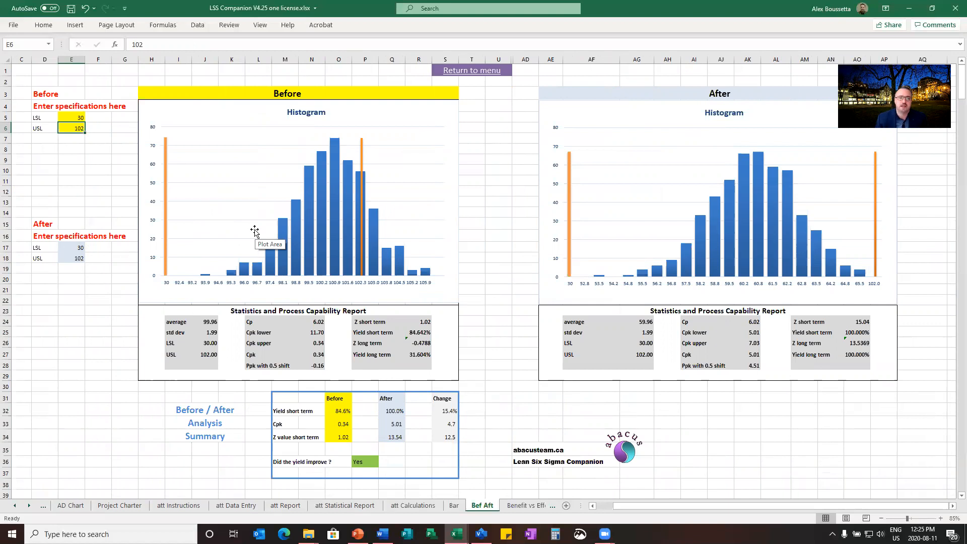
pyautogui.moveTo(387, 274)
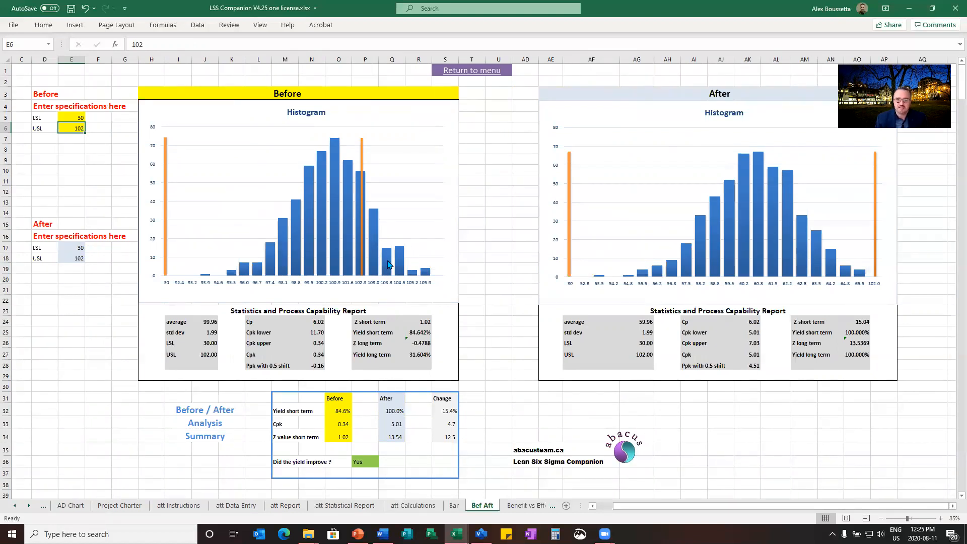
pyautogui.click(313, 354)
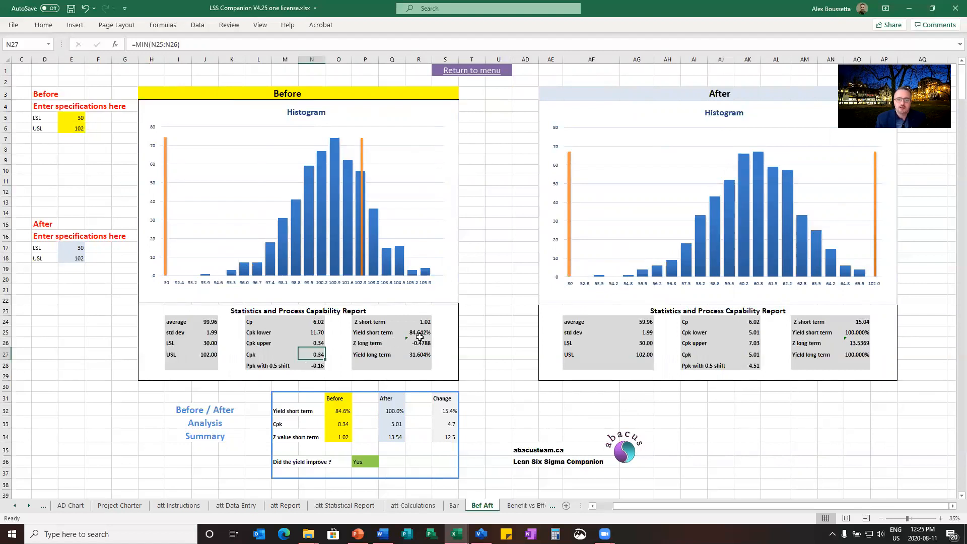
pyautogui.click(418, 332)
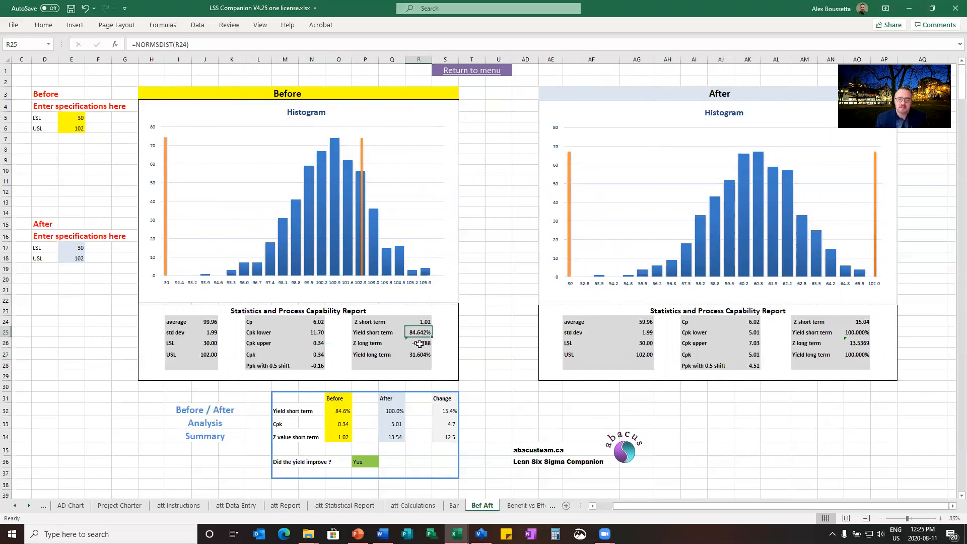
pyautogui.moveTo(545, 350)
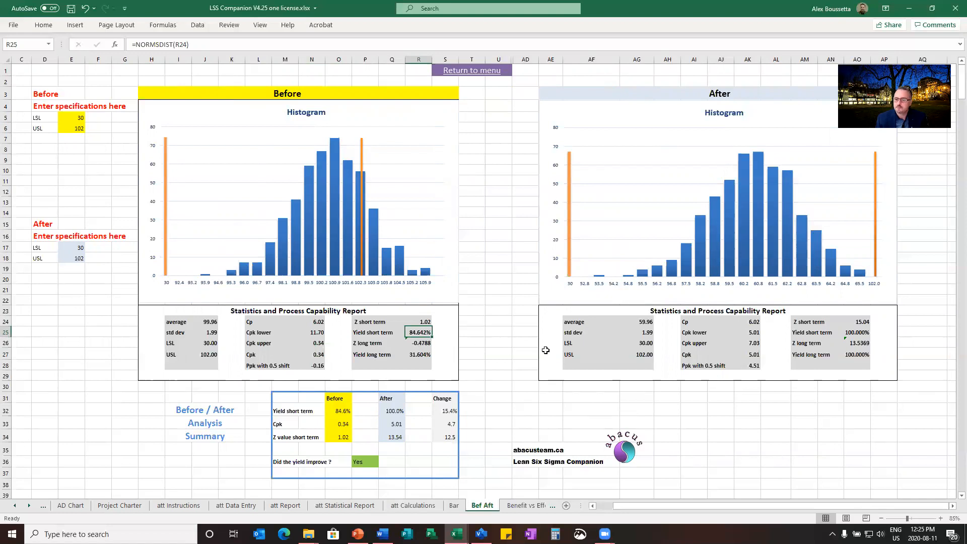
pyautogui.moveTo(692, 400)
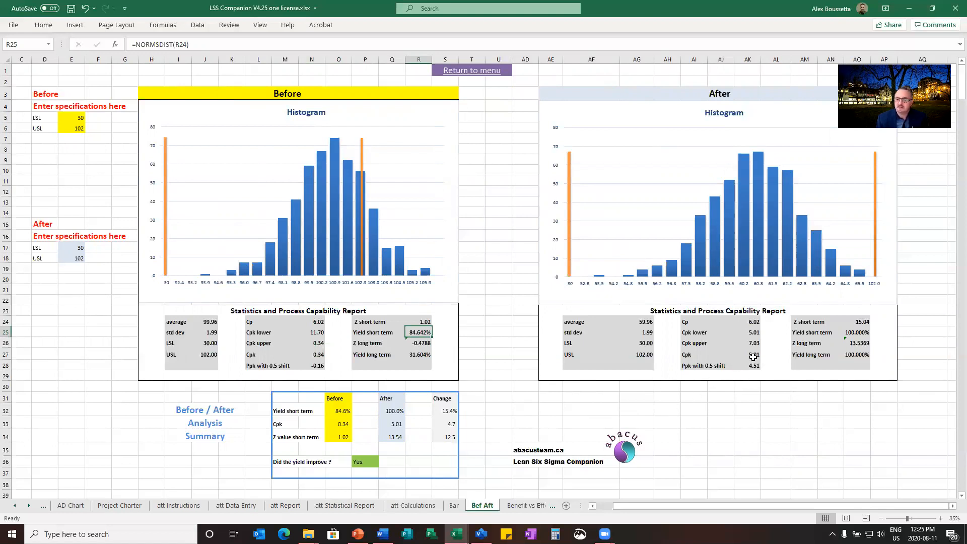
pyautogui.click(748, 354)
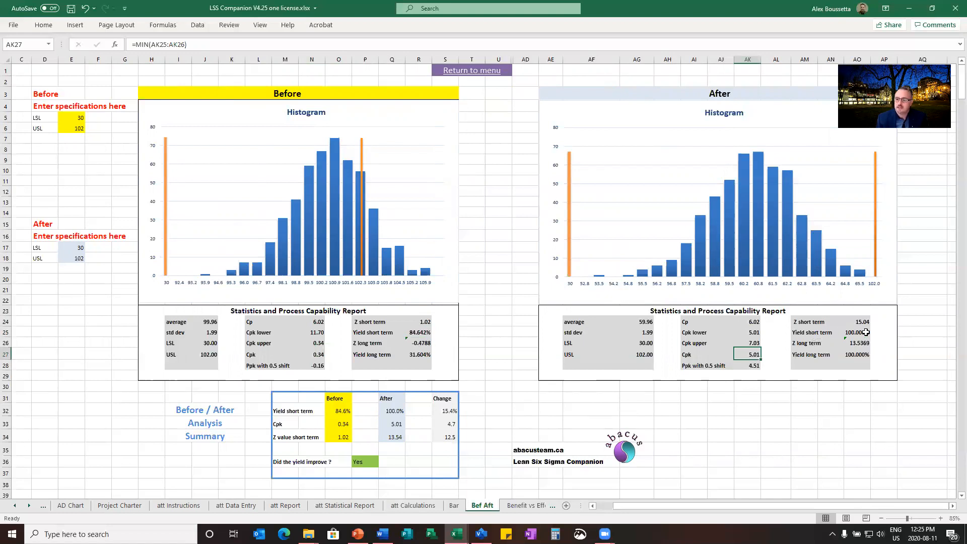
pyautogui.click(856, 332)
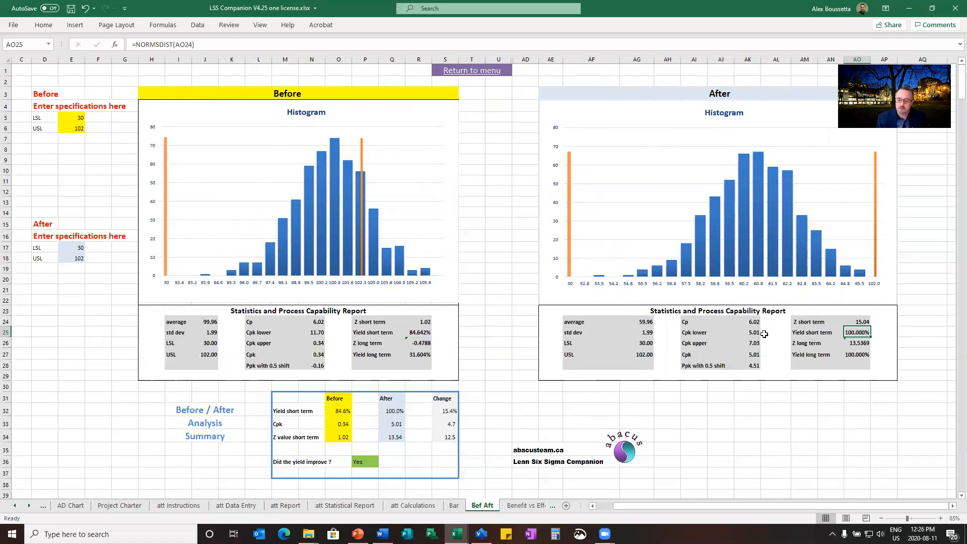
pyautogui.moveTo(630, 266)
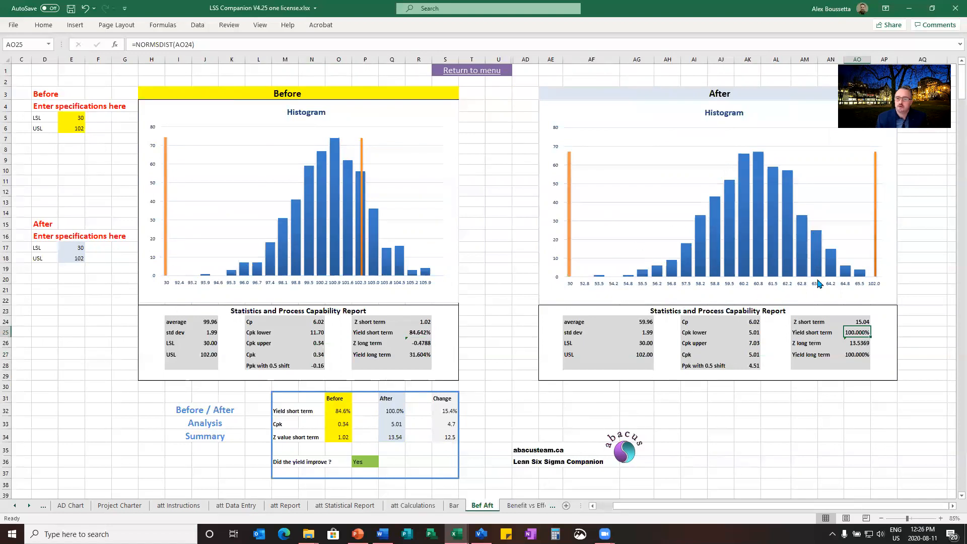
pyautogui.moveTo(756, 275)
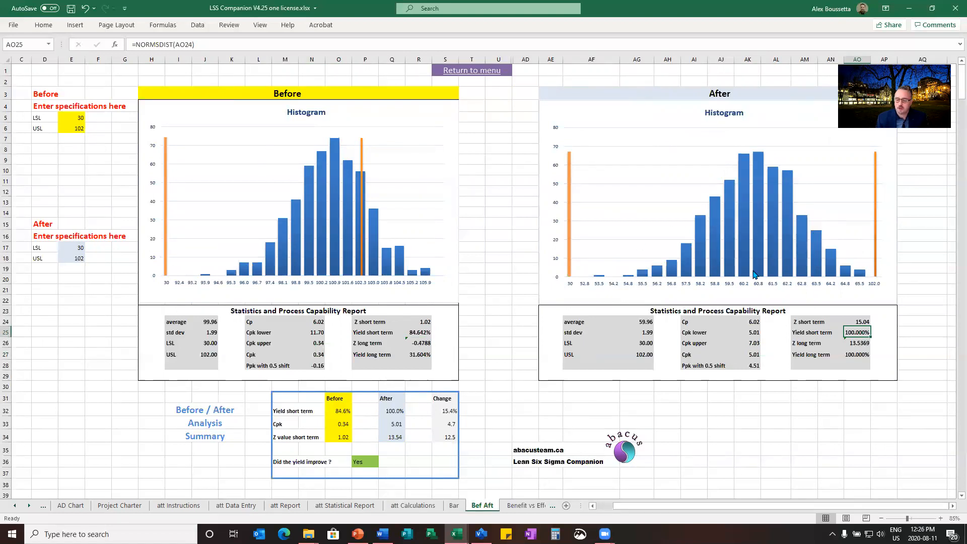
pyautogui.moveTo(684, 271)
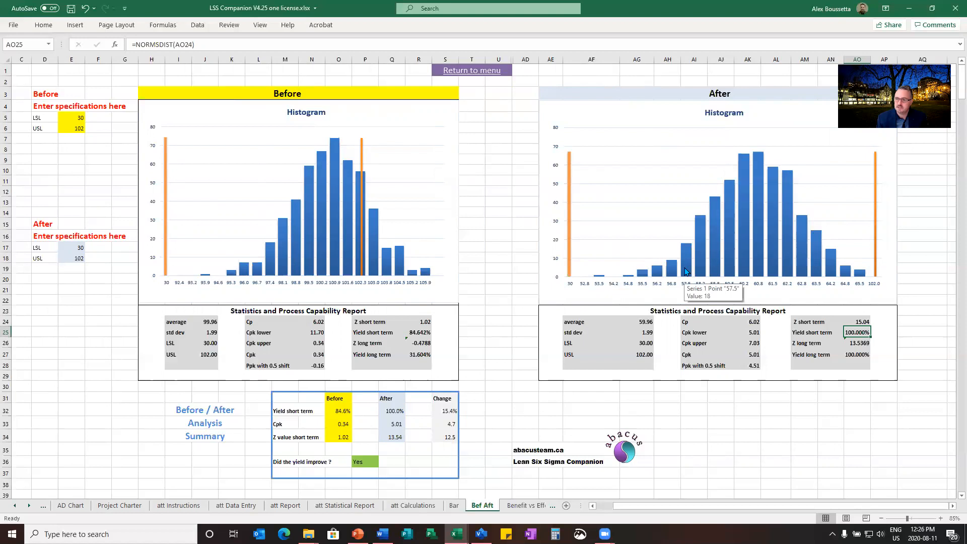
pyautogui.moveTo(510, 354)
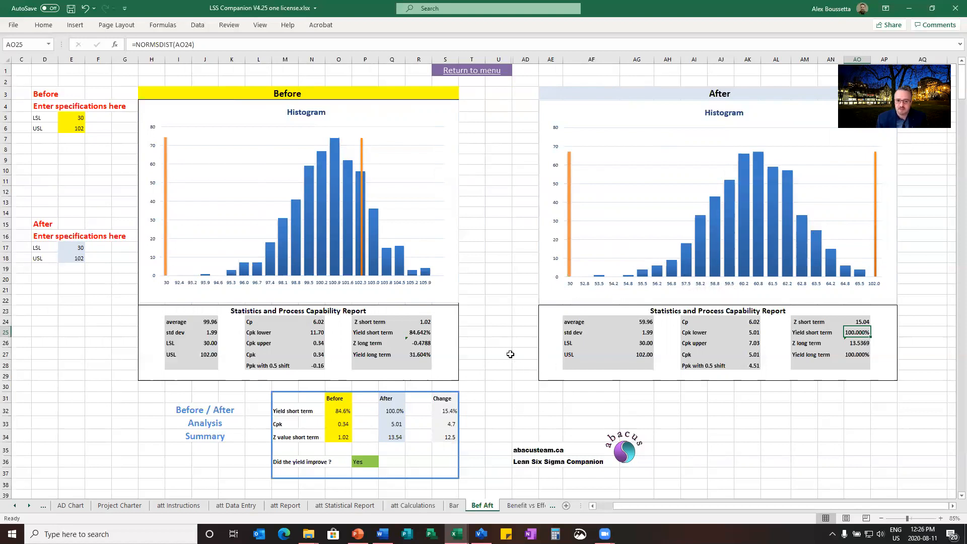
pyautogui.moveTo(502, 378)
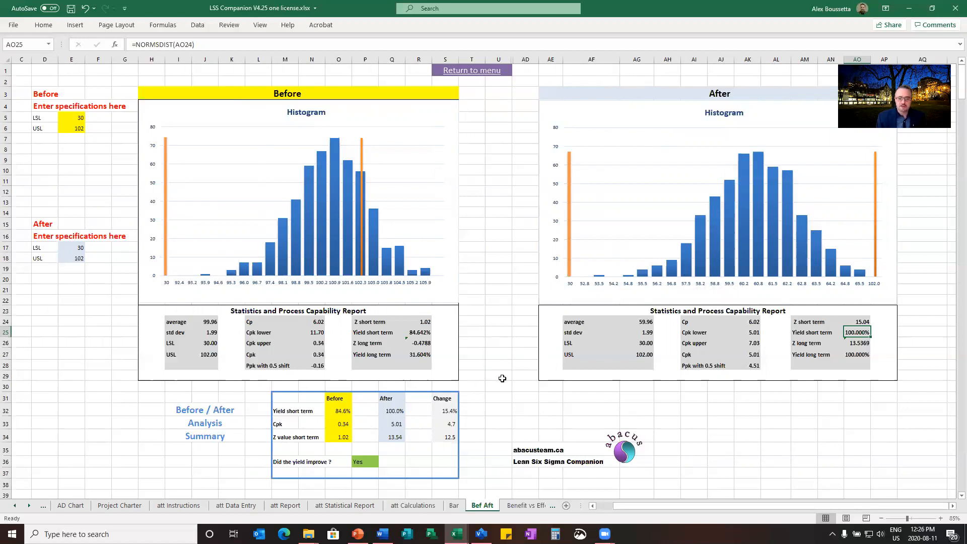
pyautogui.moveTo(469, 244)
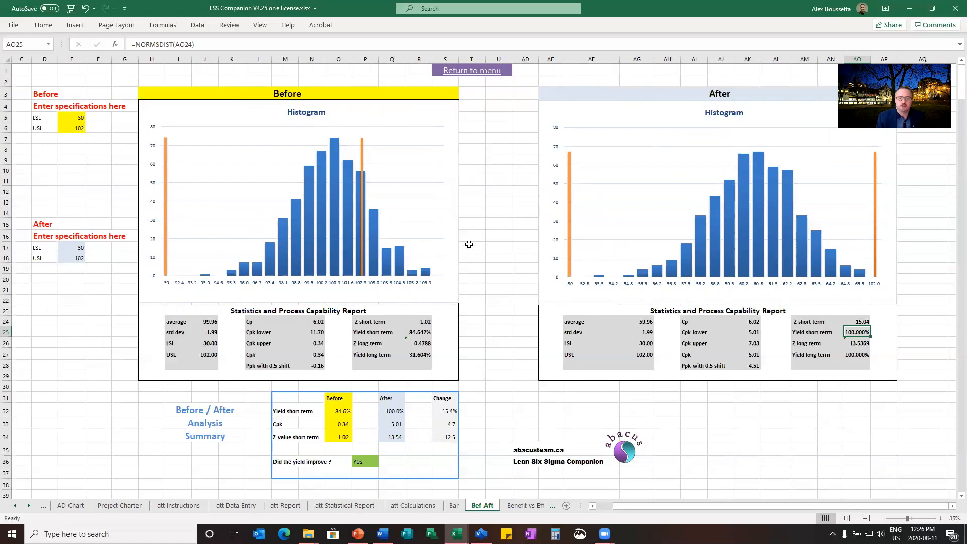
pyautogui.moveTo(469, 396)
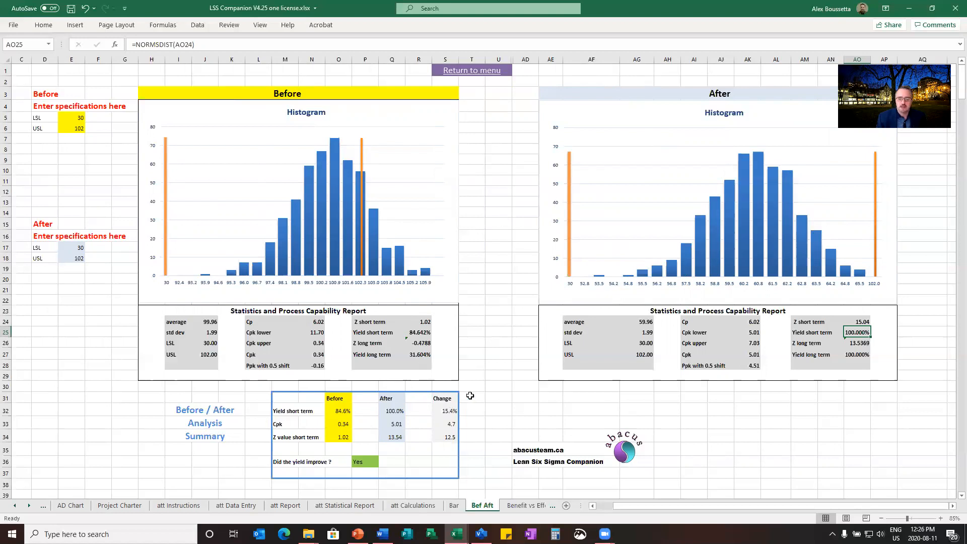
# Zoom to 160% on the summary and trace Before Cpk, both yields and After Z.
pyautogui.scroll(-3)
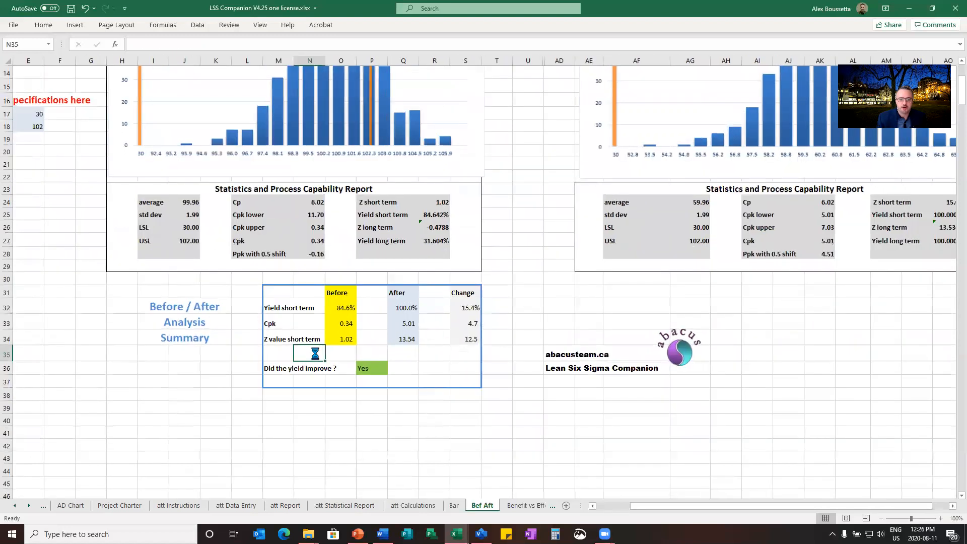
pyautogui.scroll(-3)
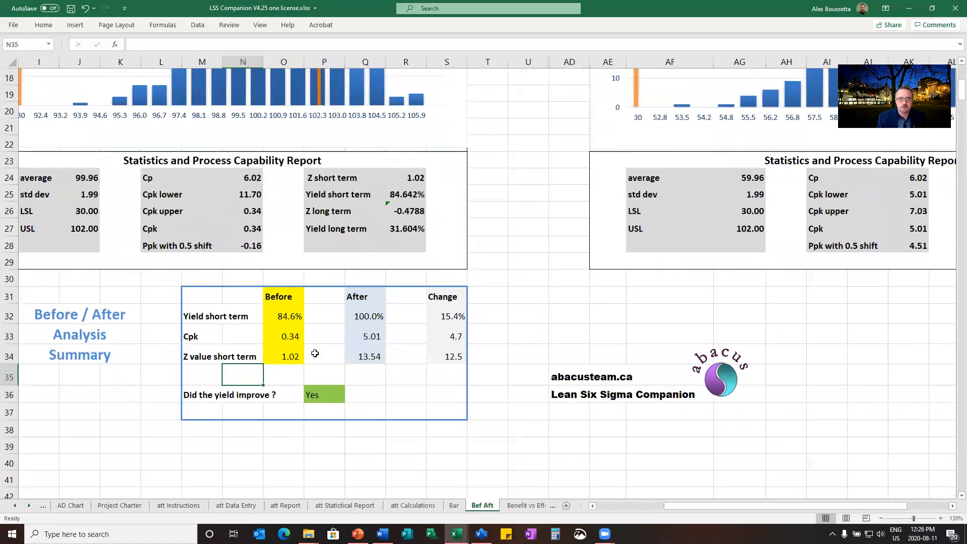
pyautogui.scroll(-3)
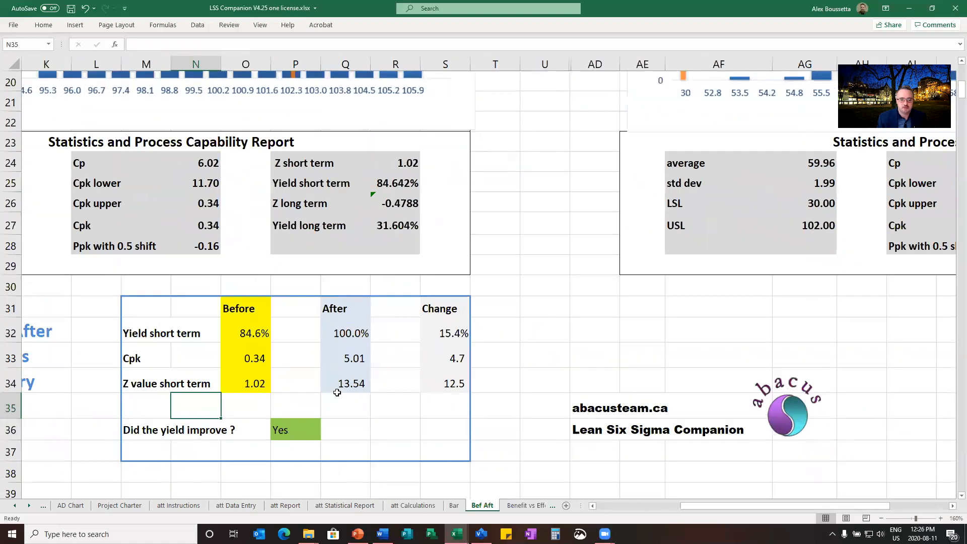
pyautogui.click(245, 357)
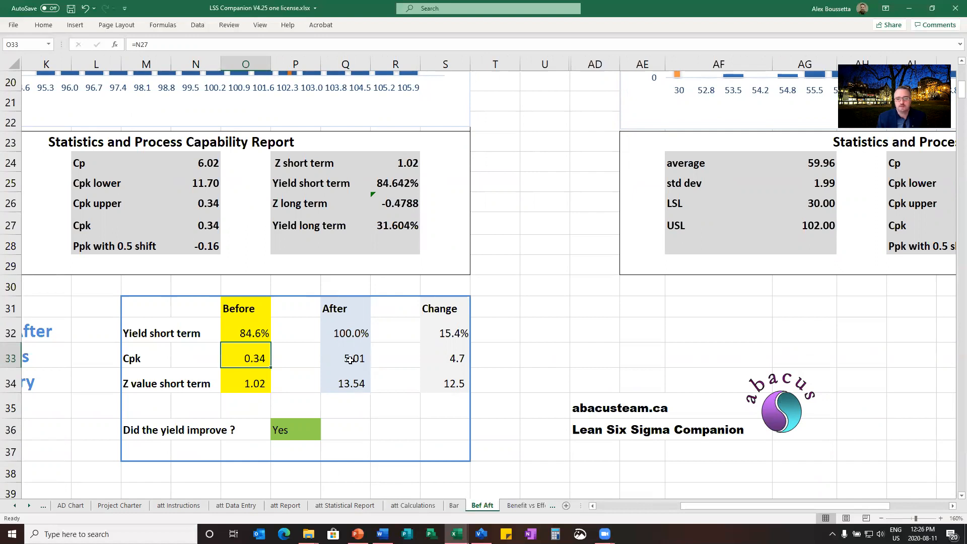
pyautogui.click(245, 333)
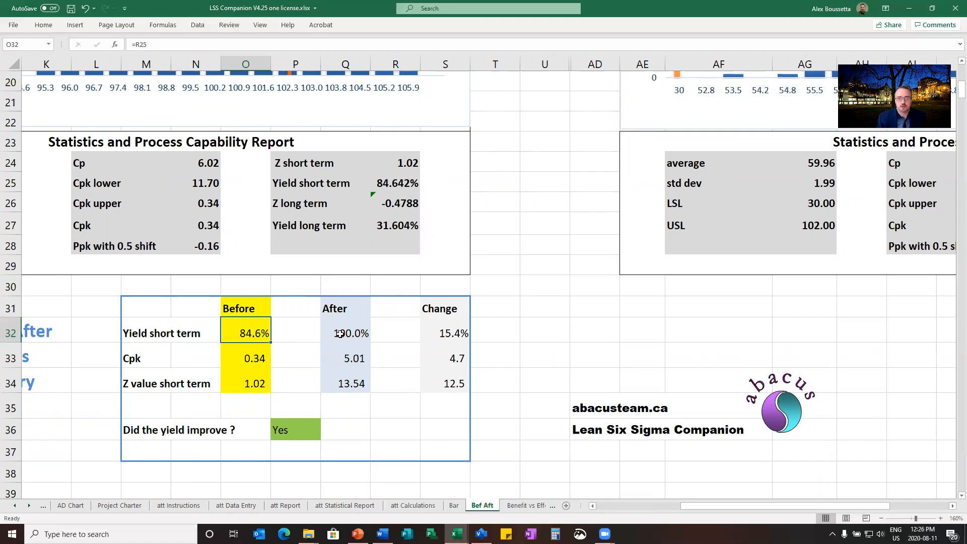
pyautogui.click(344, 333)
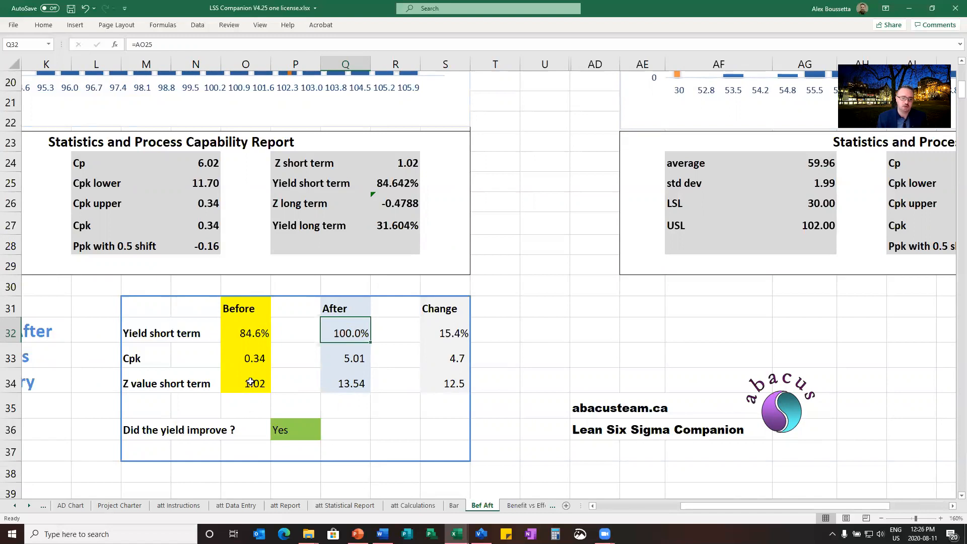
pyautogui.click(344, 383)
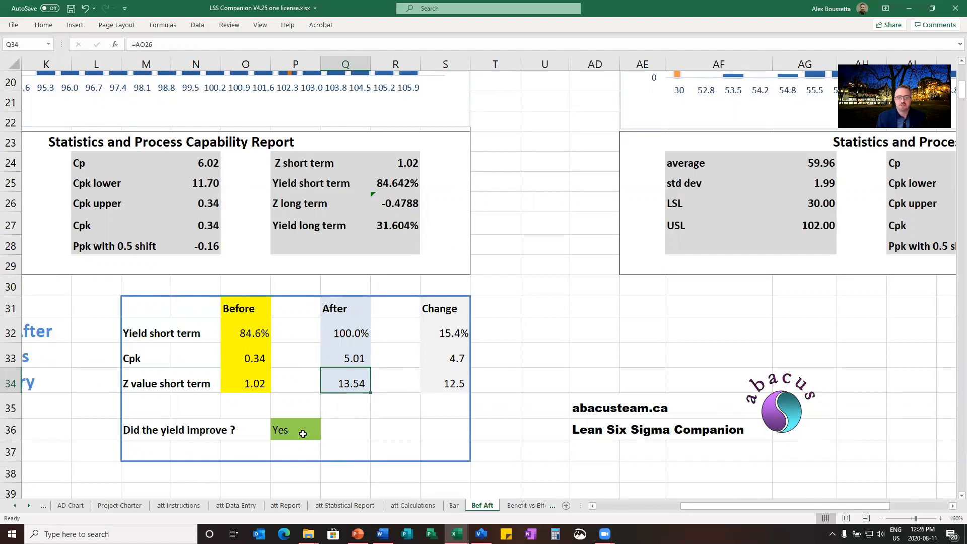
pyautogui.moveTo(241, 400)
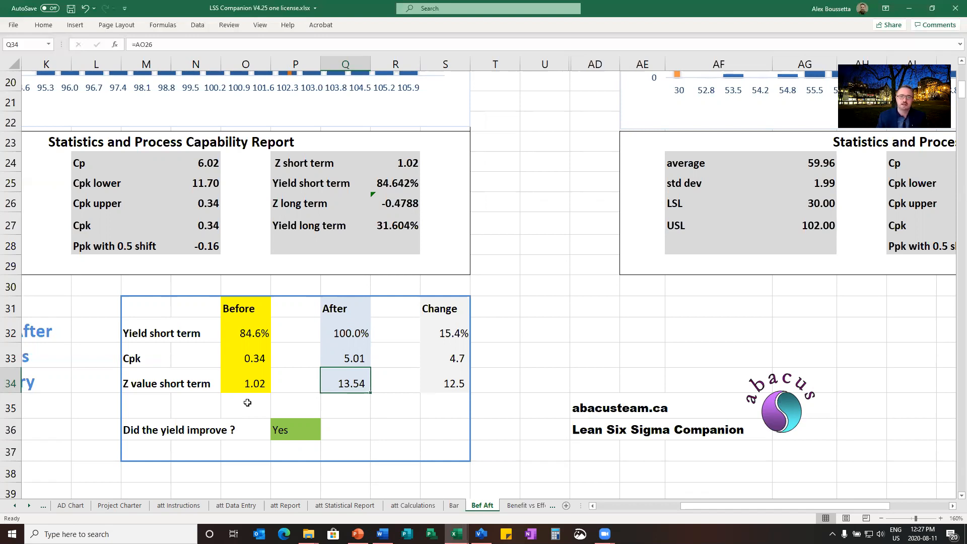
pyautogui.moveTo(344, 311)
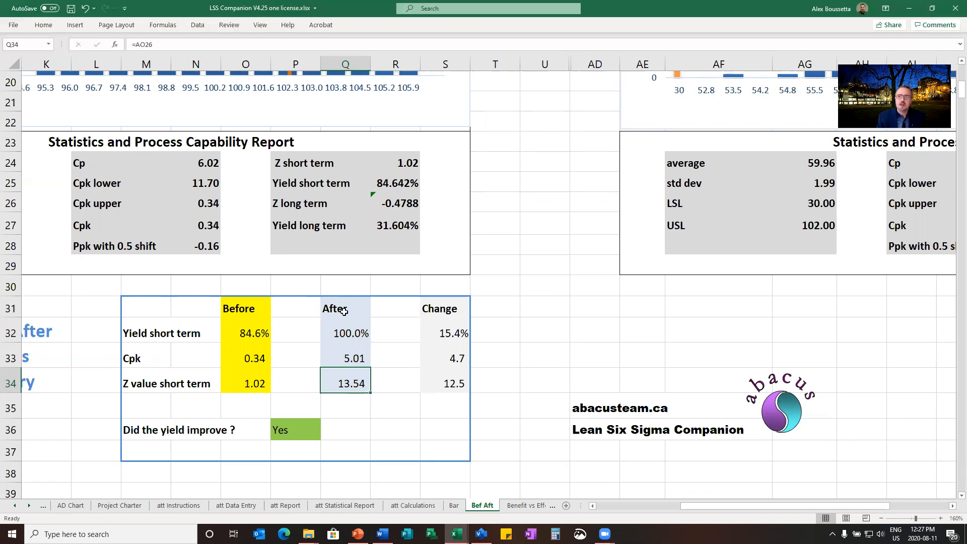